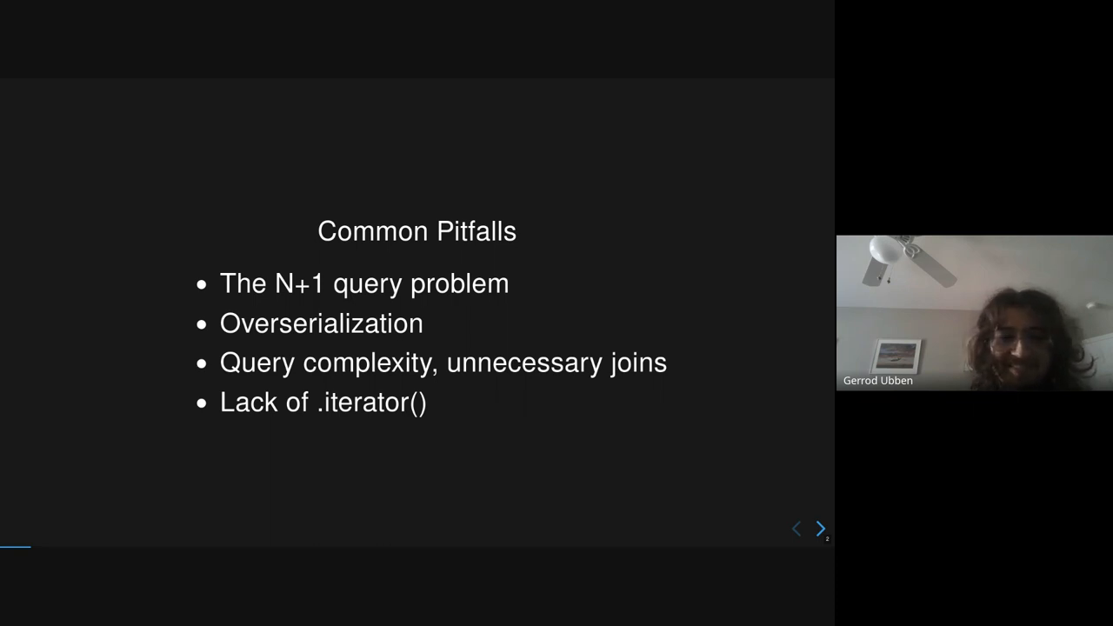
Step: Advance from Common Pitfalls through the N+1 problem slide to the TagSerializer foreign-key example
left_click(820, 528)
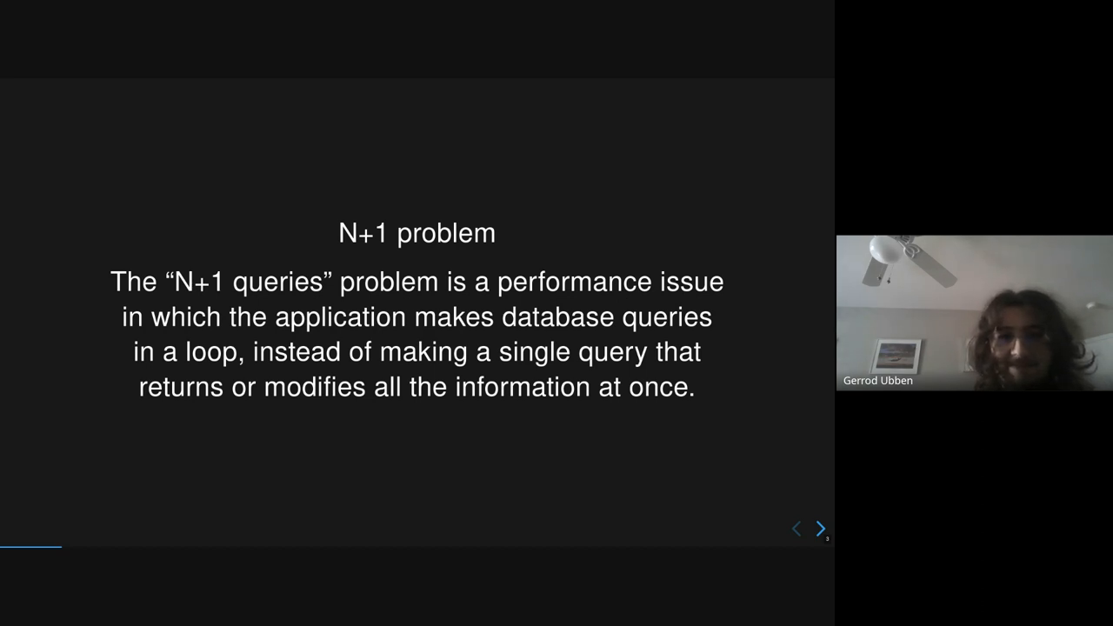
left_click(821, 529)
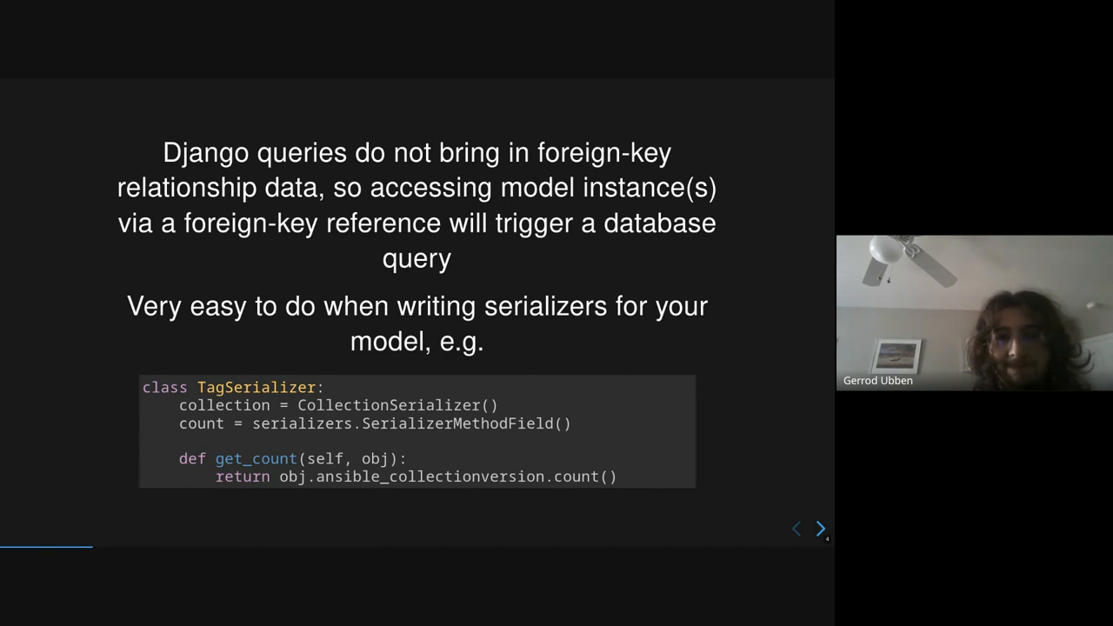
Step: Step through the select_related/annotate Solution and field_id special-case slides to Overserialization
left_click(817, 528)
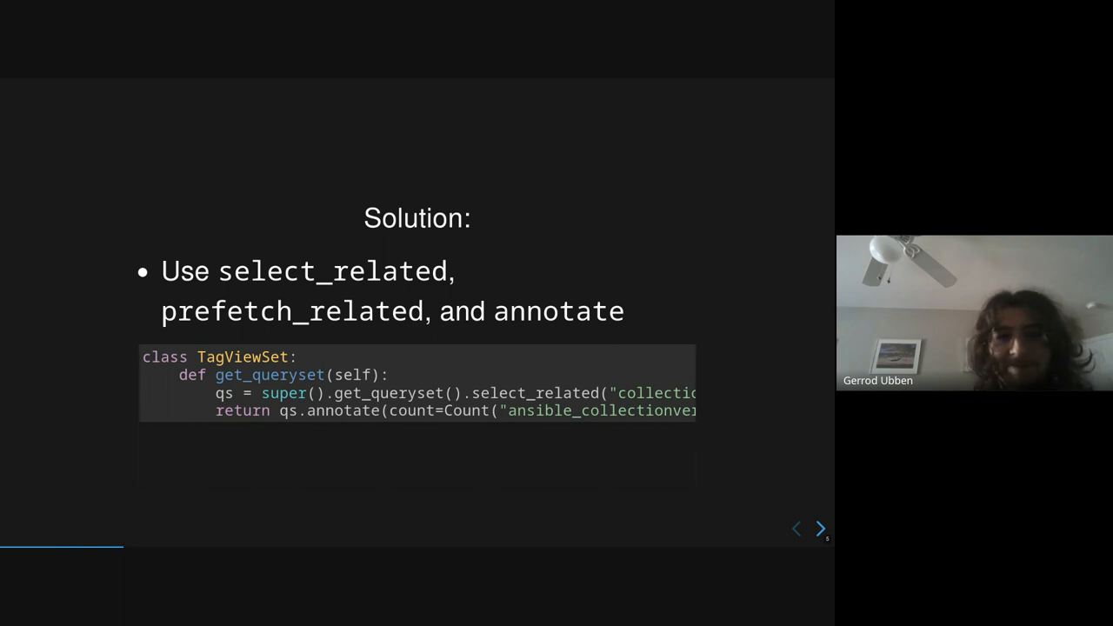
left_click(821, 529)
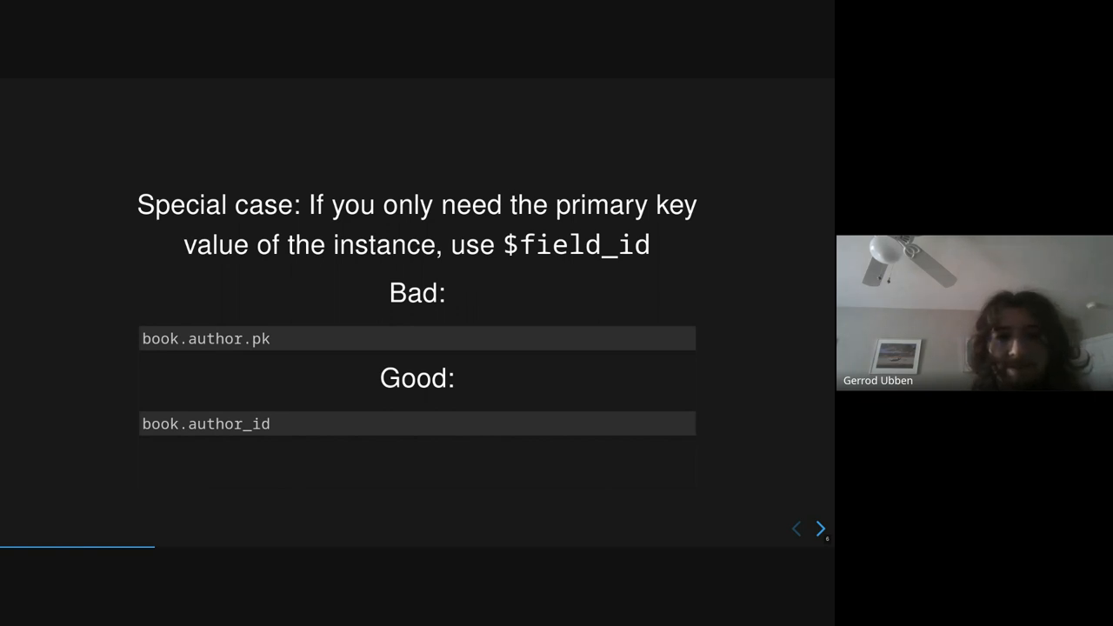
left_click(821, 528)
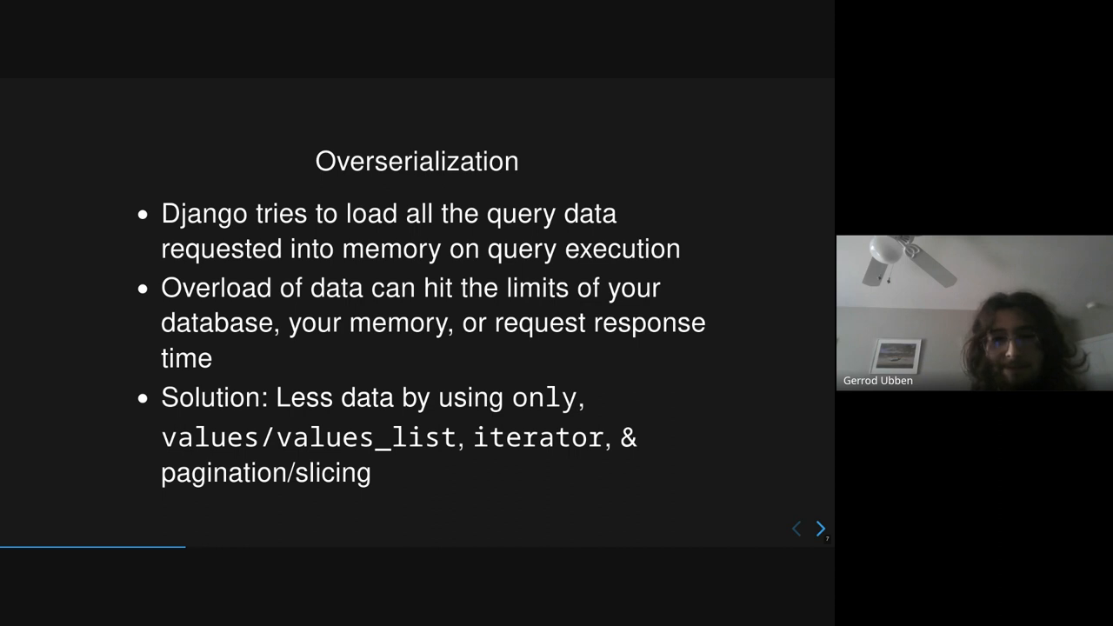
Step: Advance past the iterator/bulk_update migration example to the .only() N+1 caution slide
left_click(818, 528)
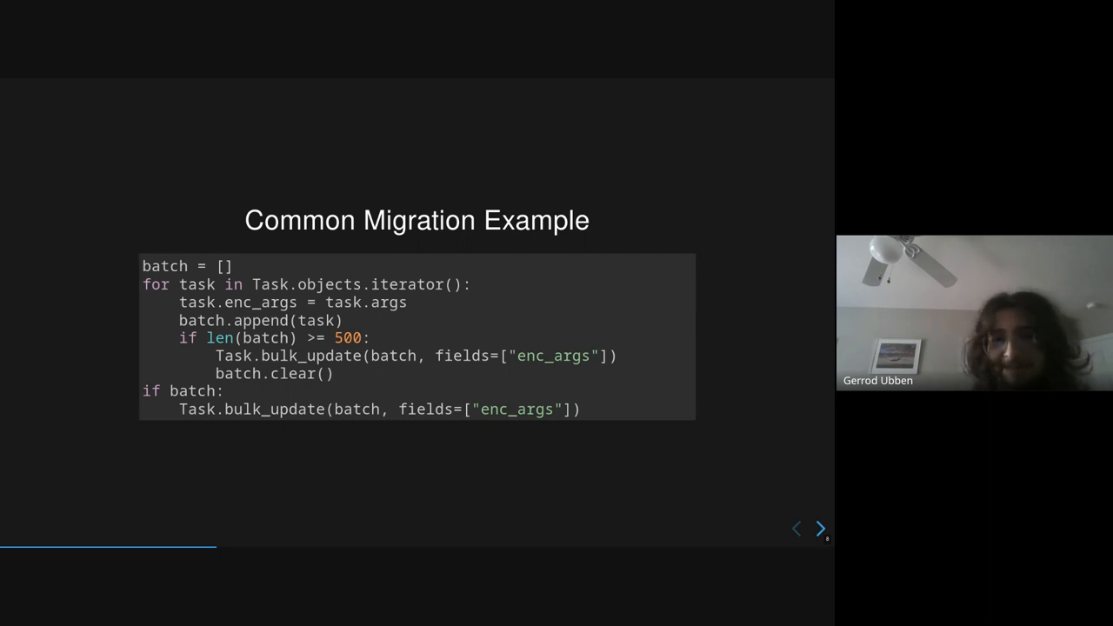
left_click(821, 529)
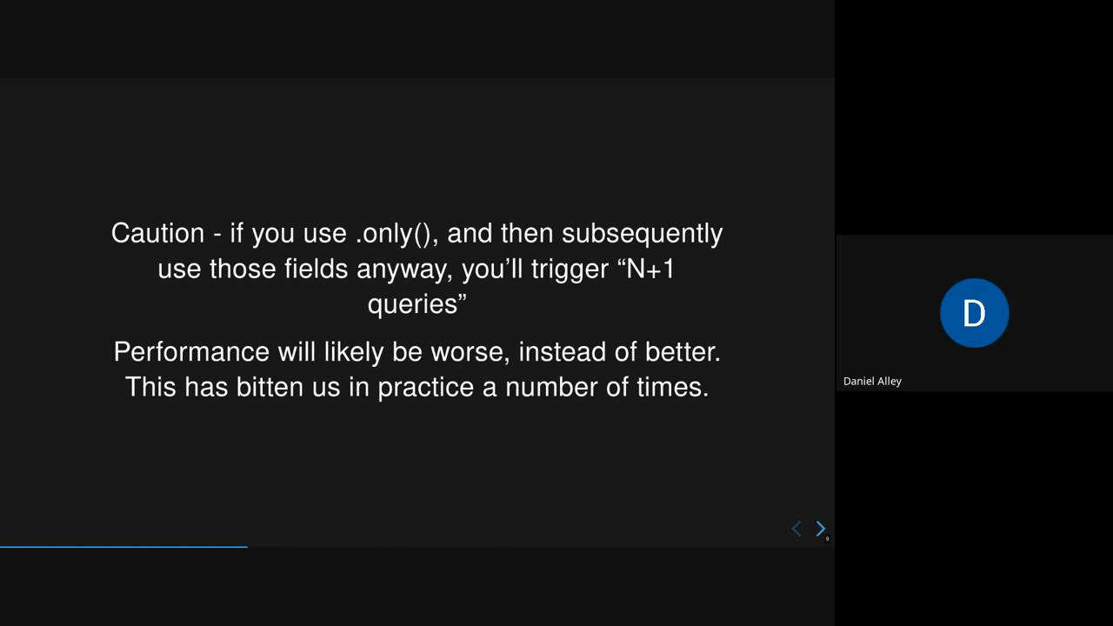
Step: Advance through the select_related with .values()/.values_list() tip to Identifying Overserialization
left_click(821, 528)
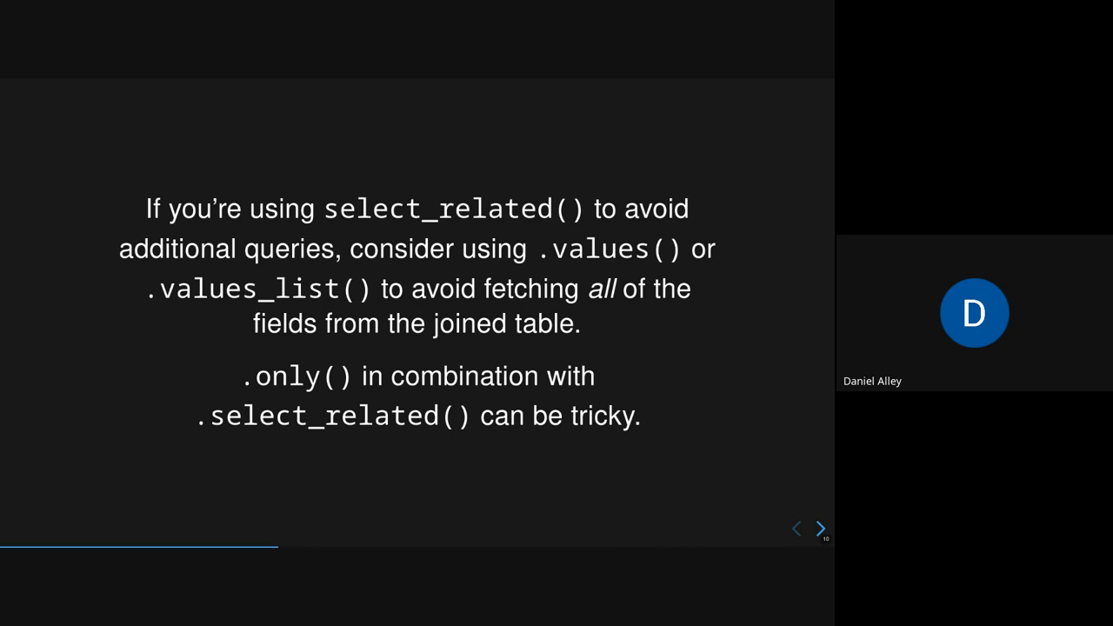
left_click(820, 529)
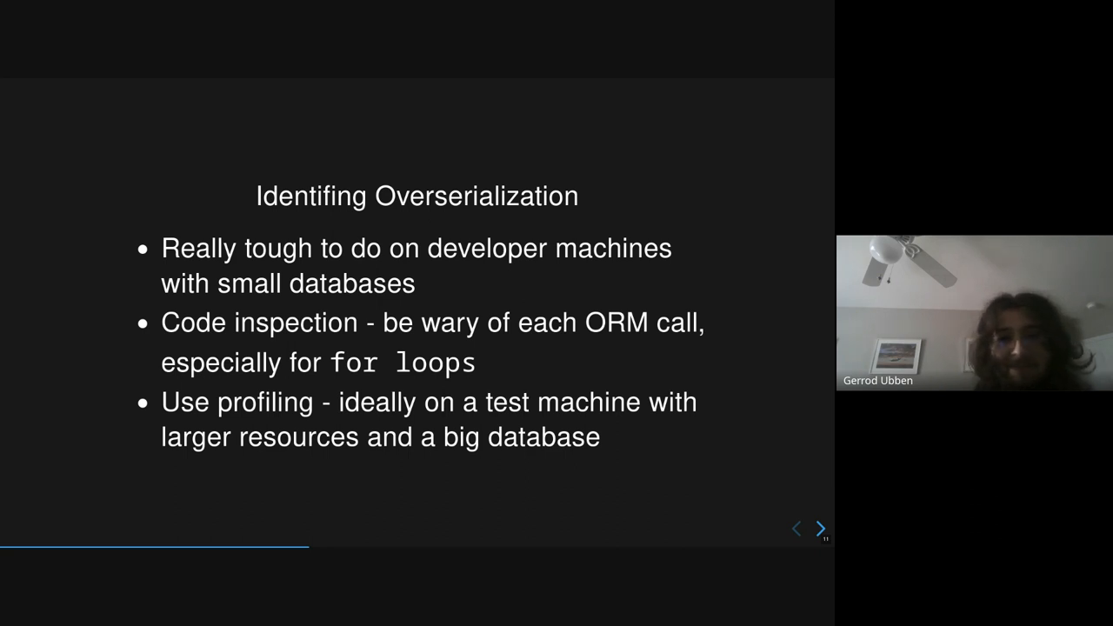
Step: Advance to the Query complexity slide with the or-ed queryset example
left_click(821, 529)
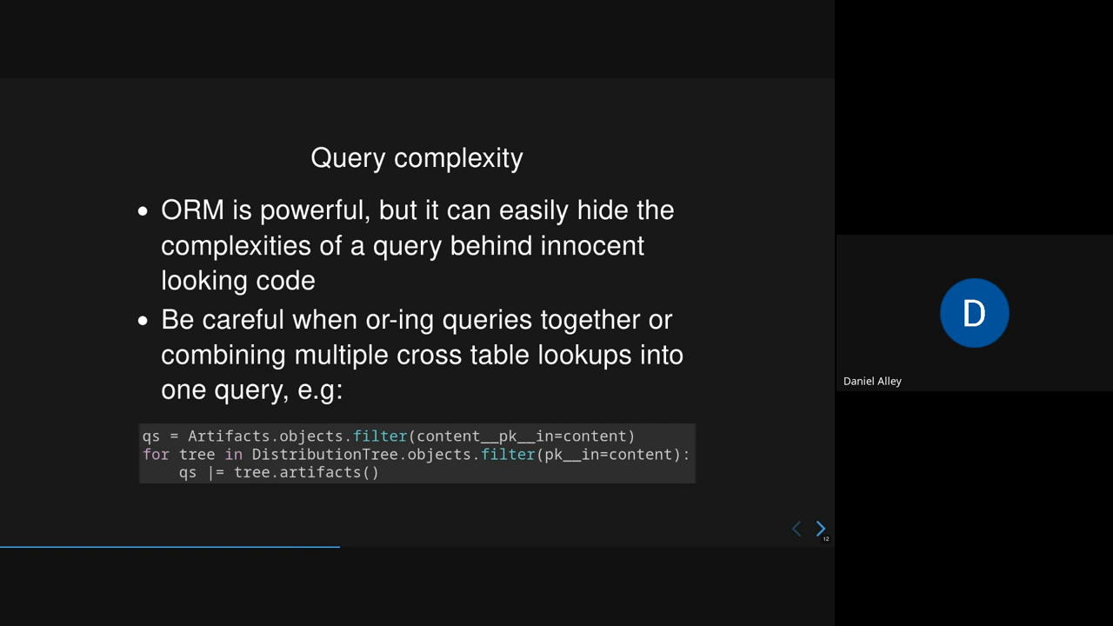
Step: Advance to the 'Solution: return to simplicity' slide with the set-of-pks code
left_click(817, 528)
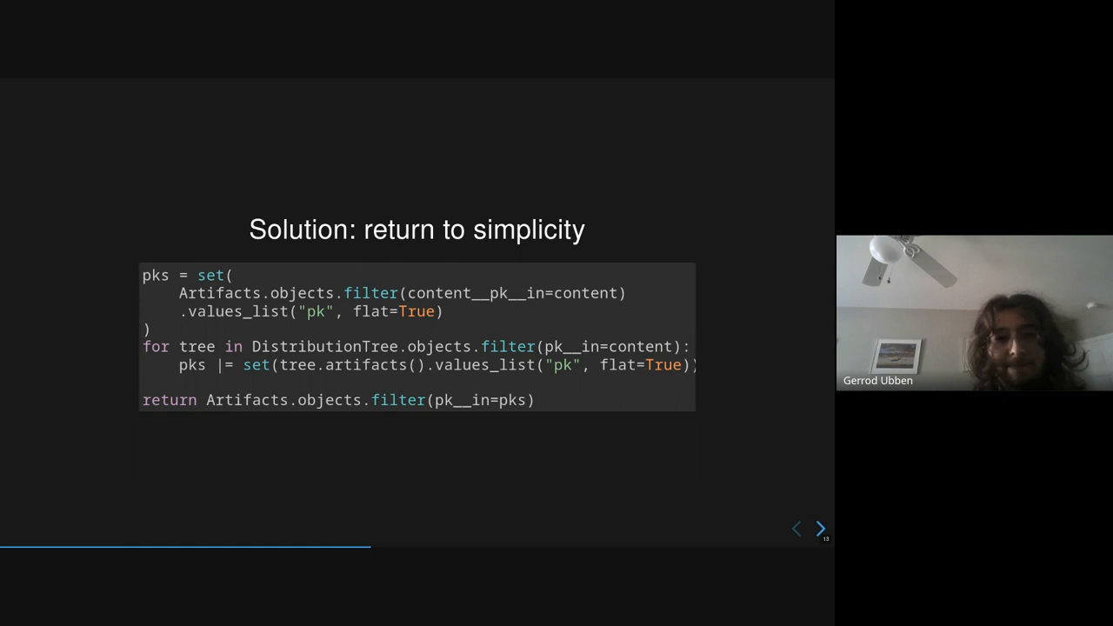
Step: Advance through the .iterator() slide to the combined-techniques code example
left_click(819, 528)
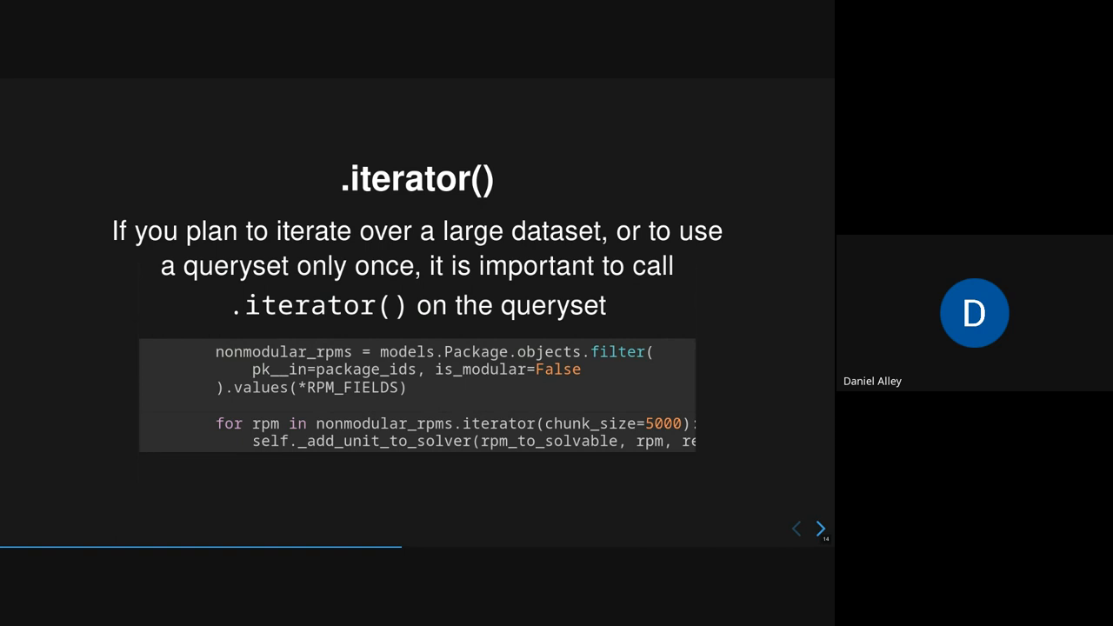
left_click(820, 528)
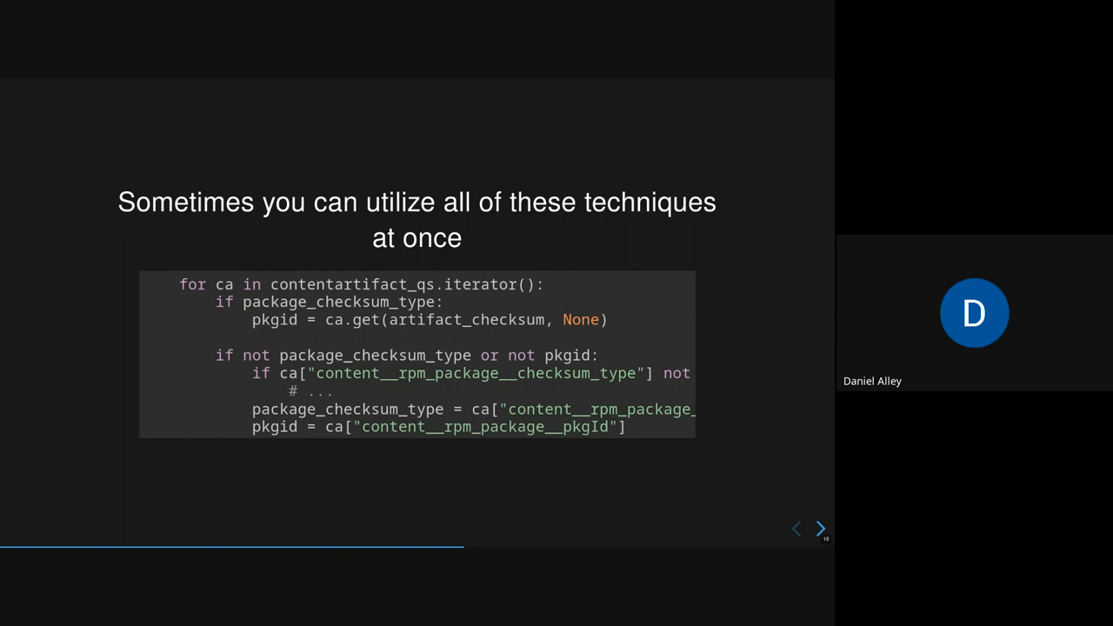
mouse_move(375, 271)
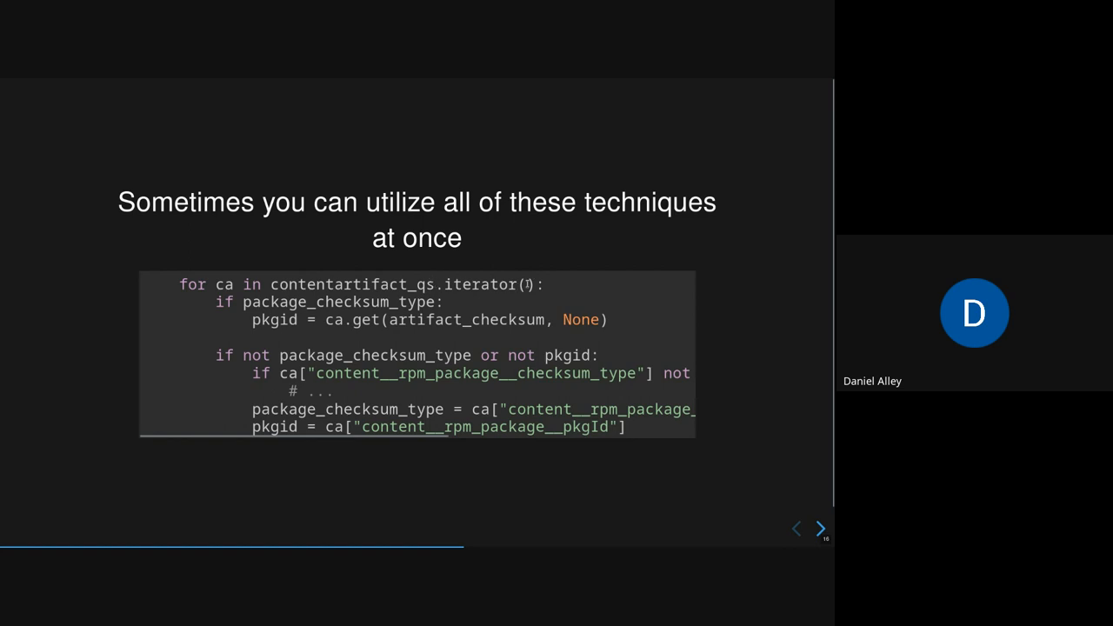
mouse_move(540, 376)
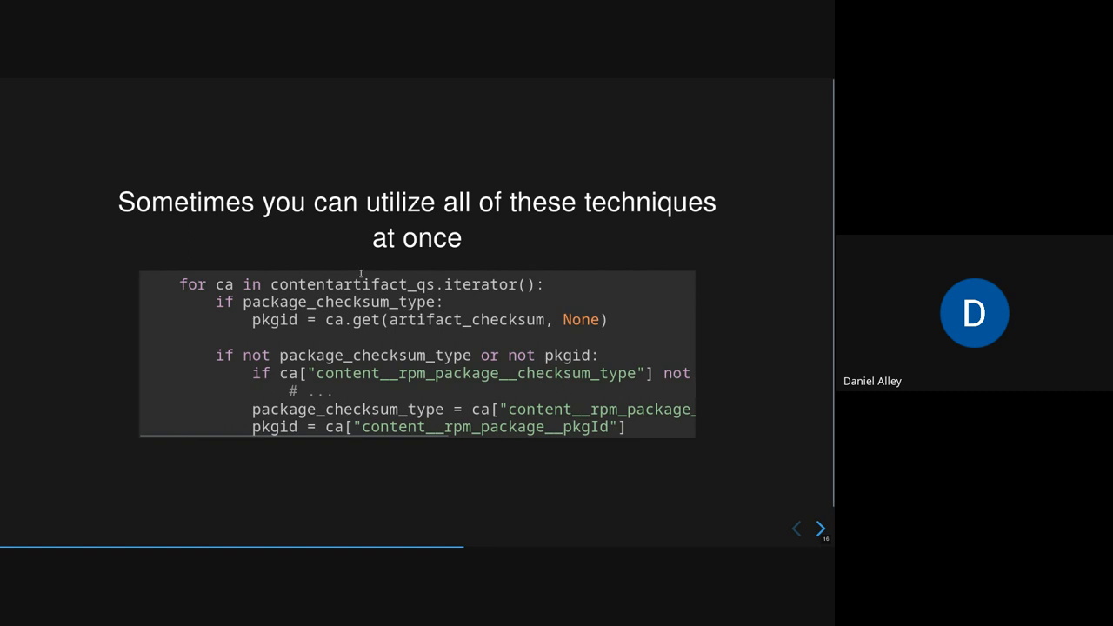
mouse_move(356, 275)
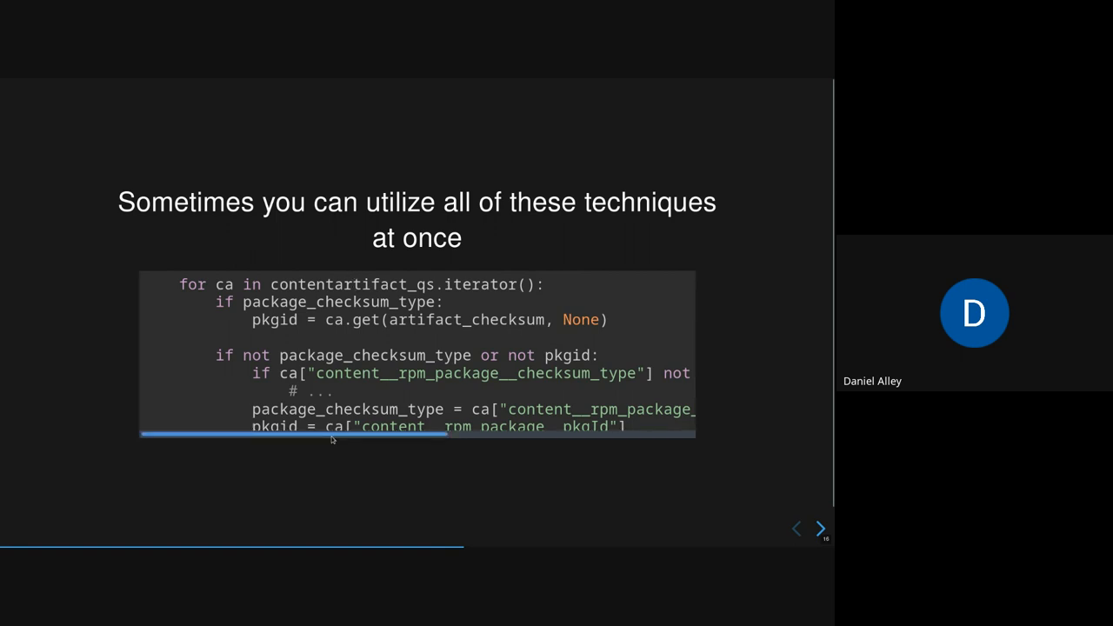
mouse_move(205, 414)
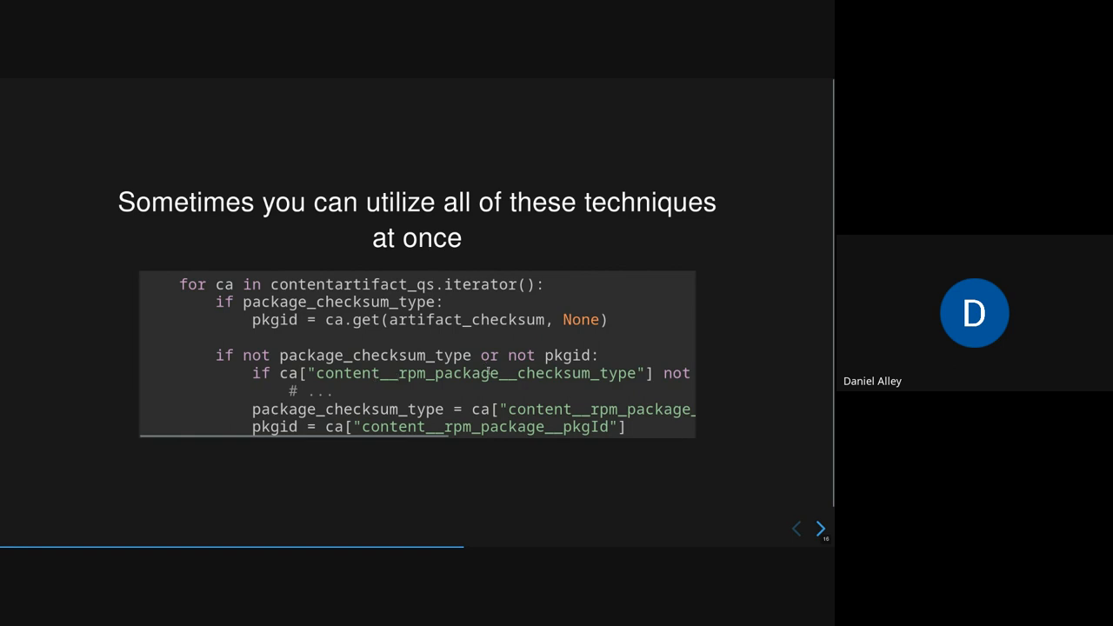
mouse_move(641, 360)
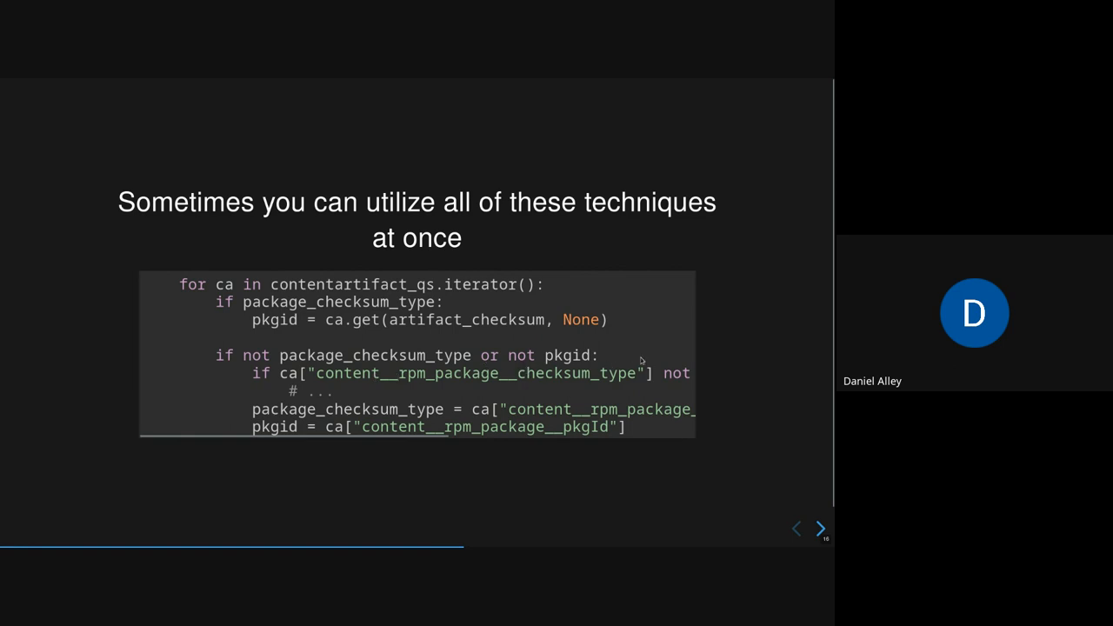
mouse_move(392, 379)
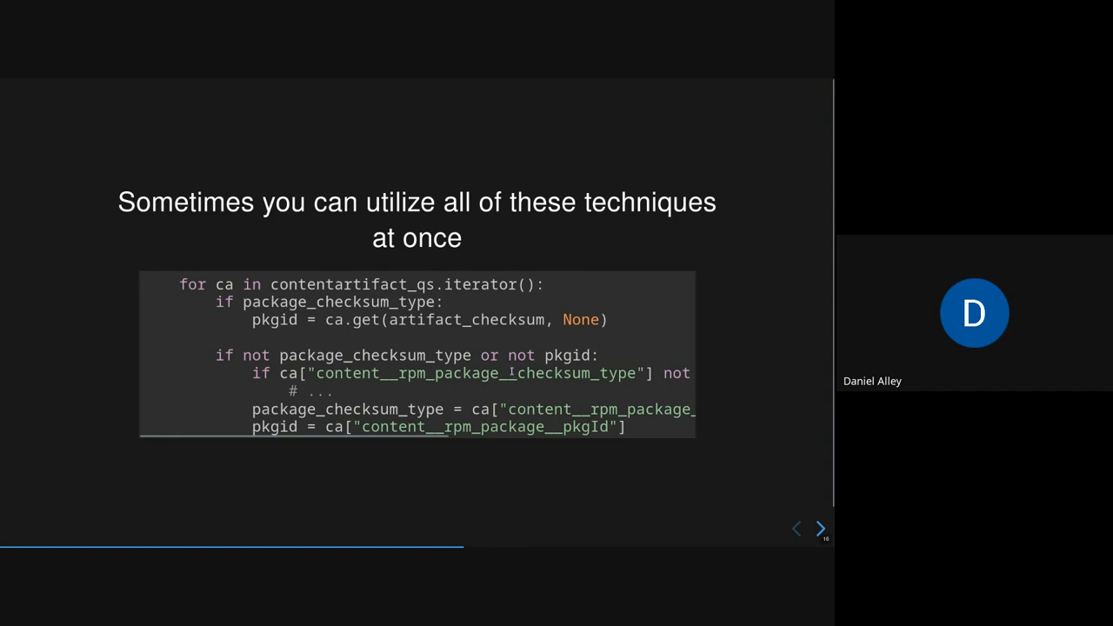
mouse_move(605, 334)
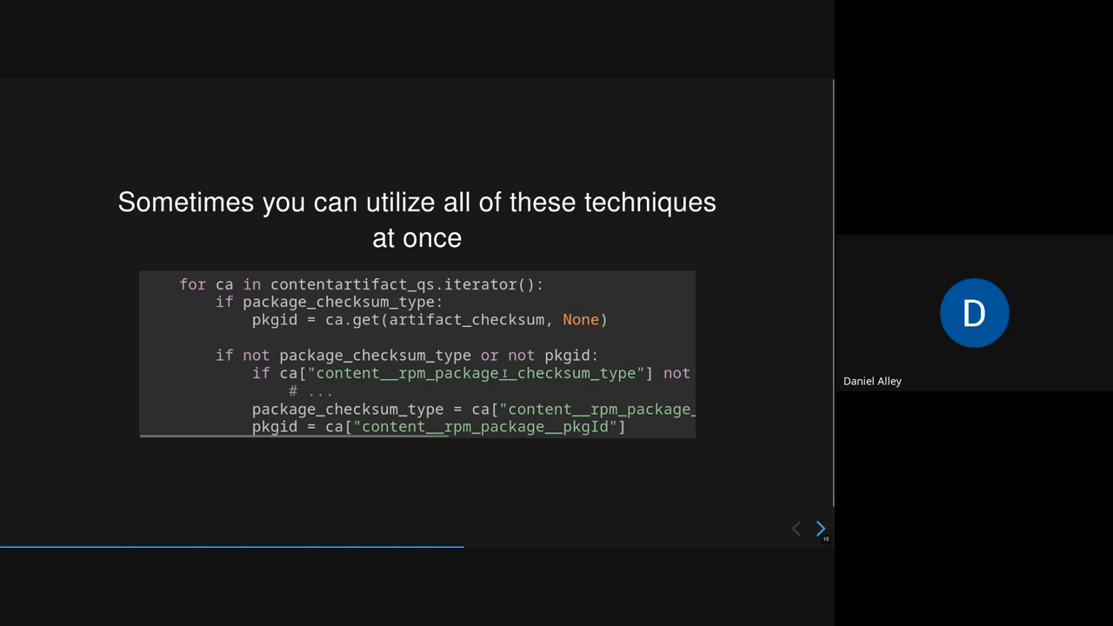
mouse_move(518, 343)
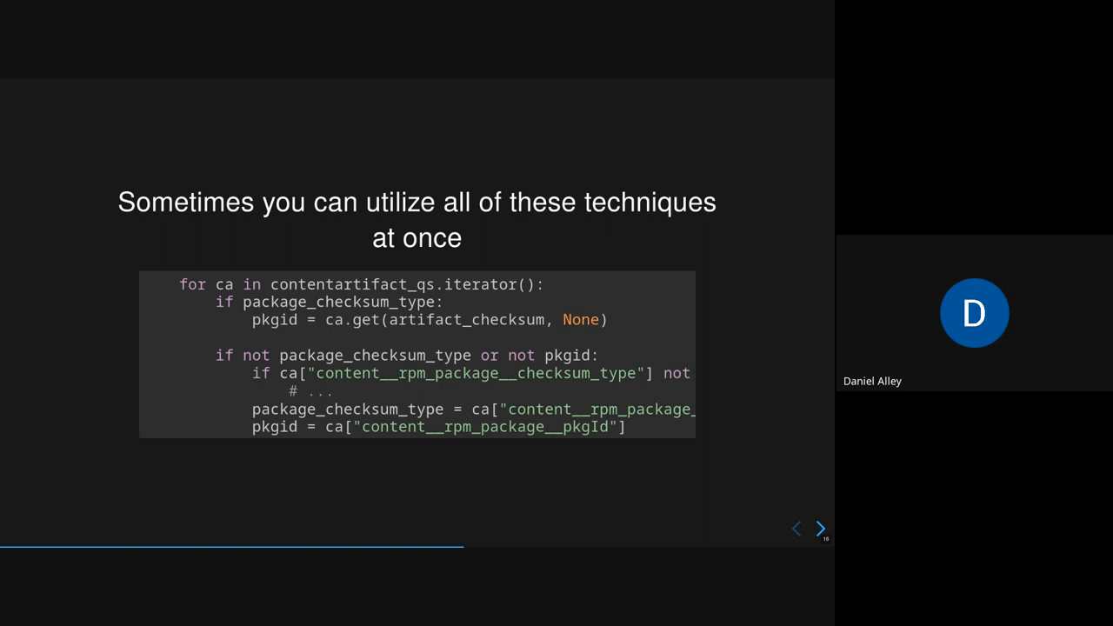
Step: Advance to the 'How to log slow queries' slide on explain(analyze=True) and seq scans
left_click(820, 529)
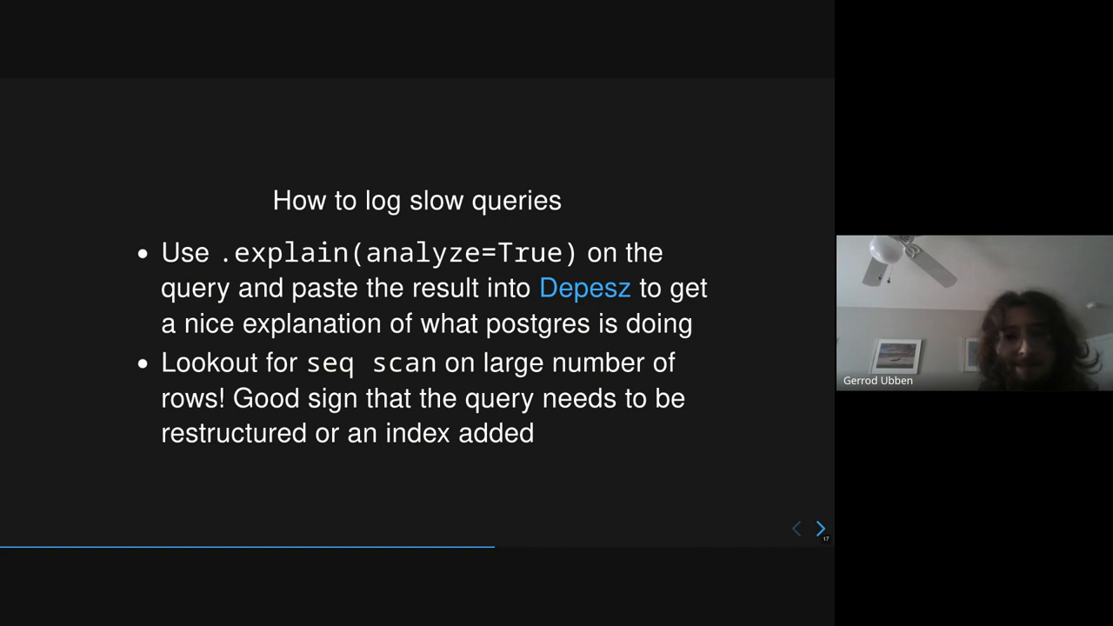
Step: Advance to the Helpful Tools slide listing Debug toolbar, Silk, cprofile, pyinstrument and Py-Spy
left_click(820, 529)
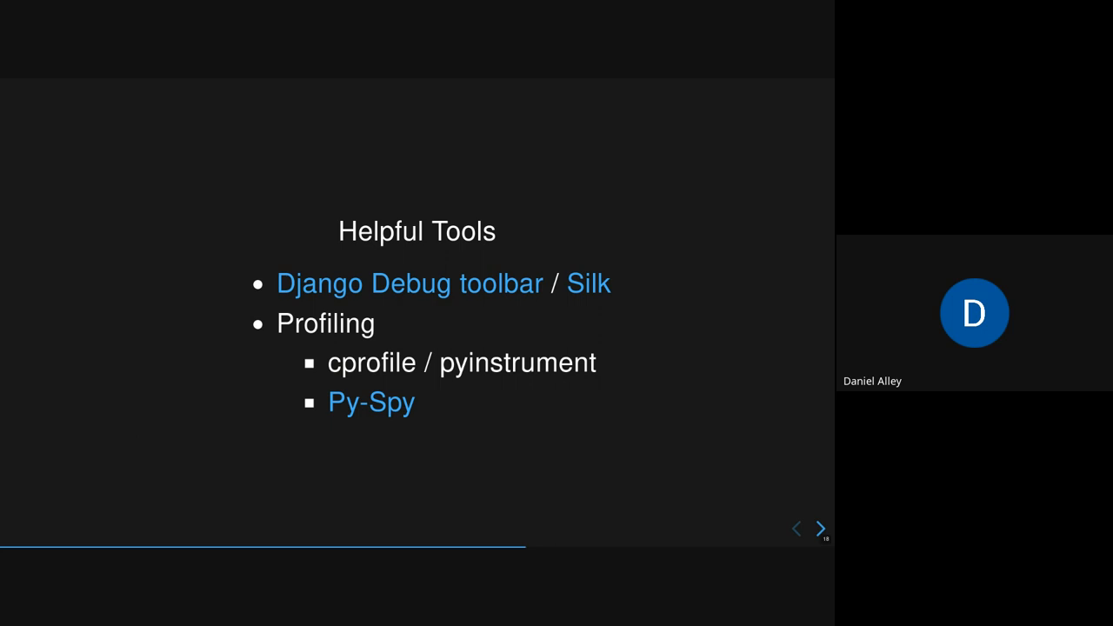
left_click(821, 529)
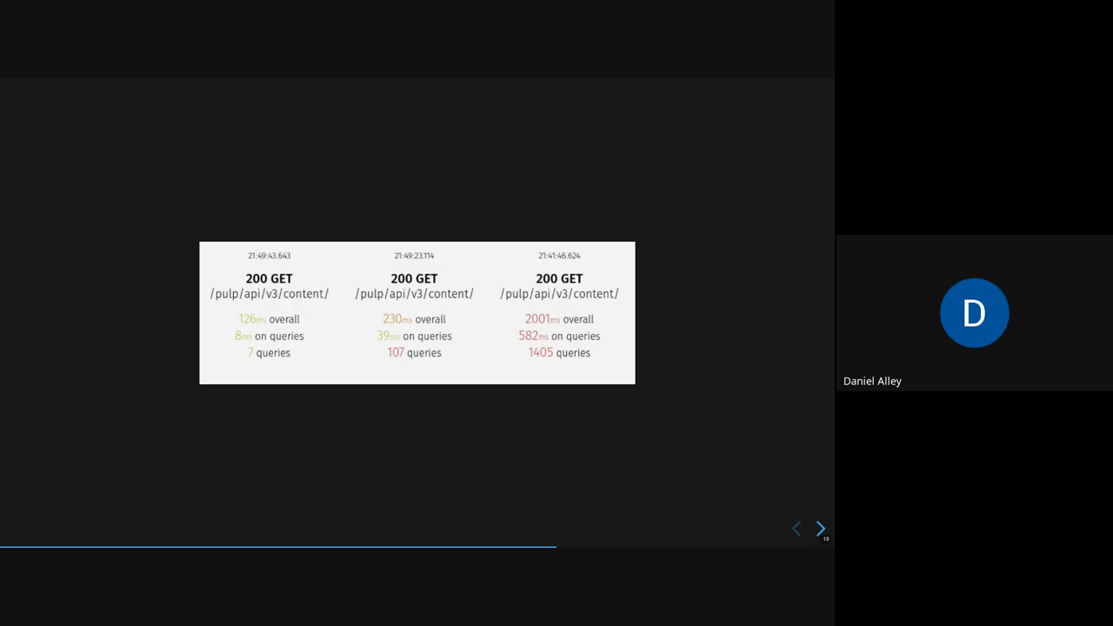
left_click(819, 528)
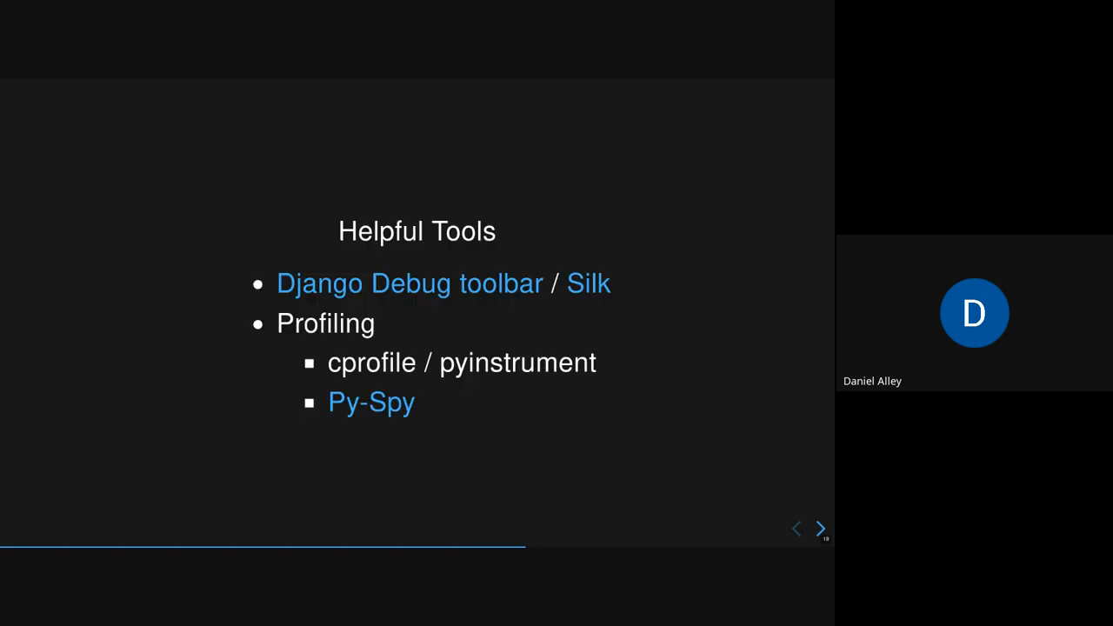
left_click(821, 528)
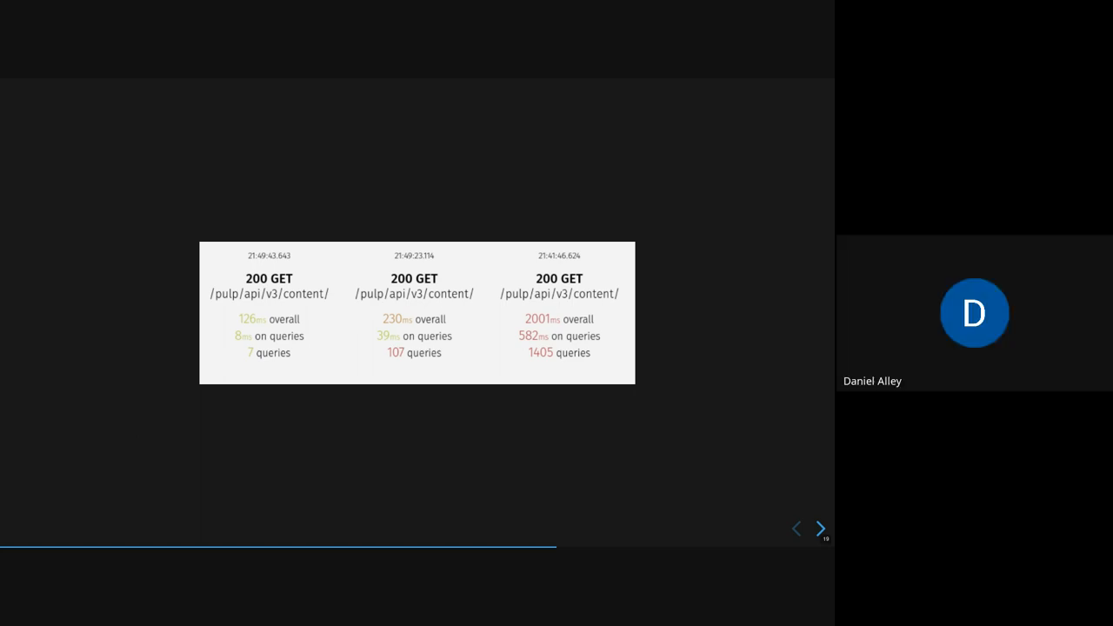
mouse_move(118, 484)
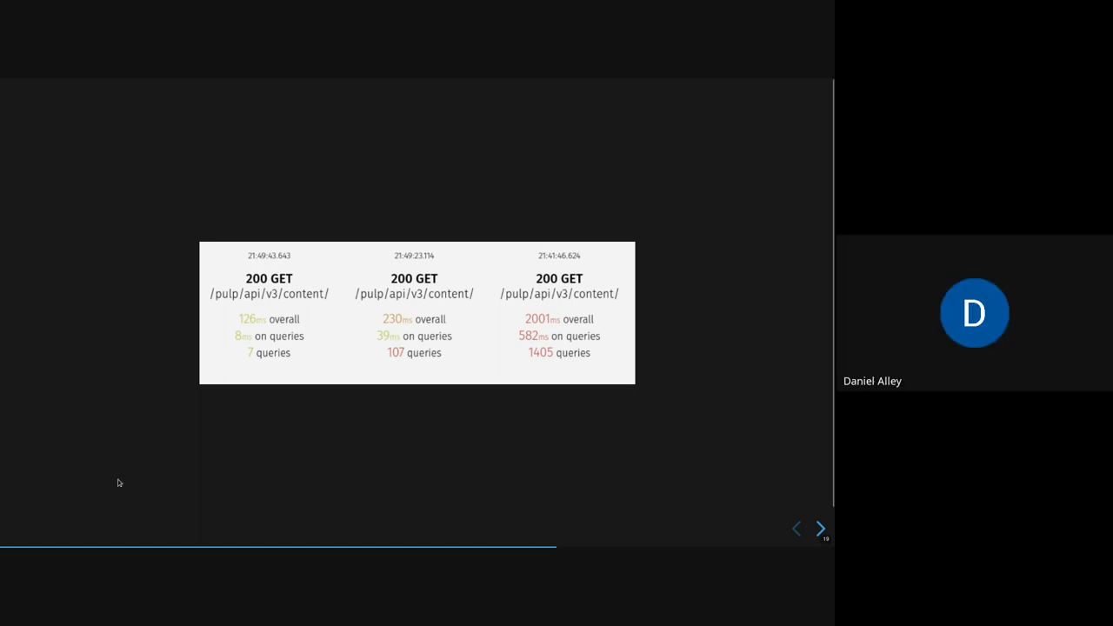
mouse_move(274, 309)
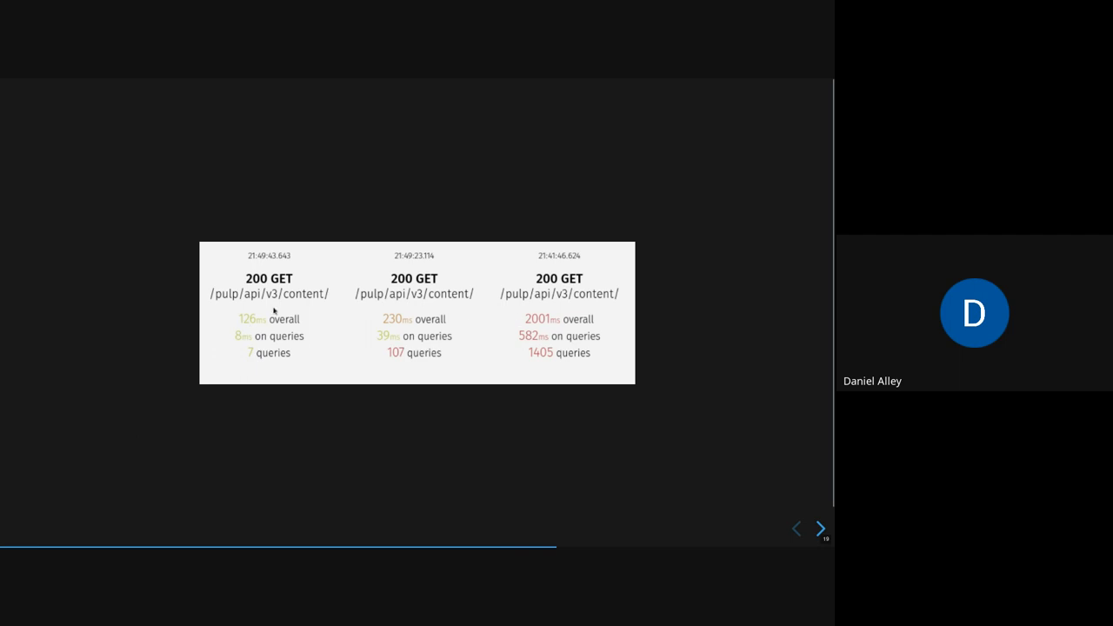
mouse_move(567, 323)
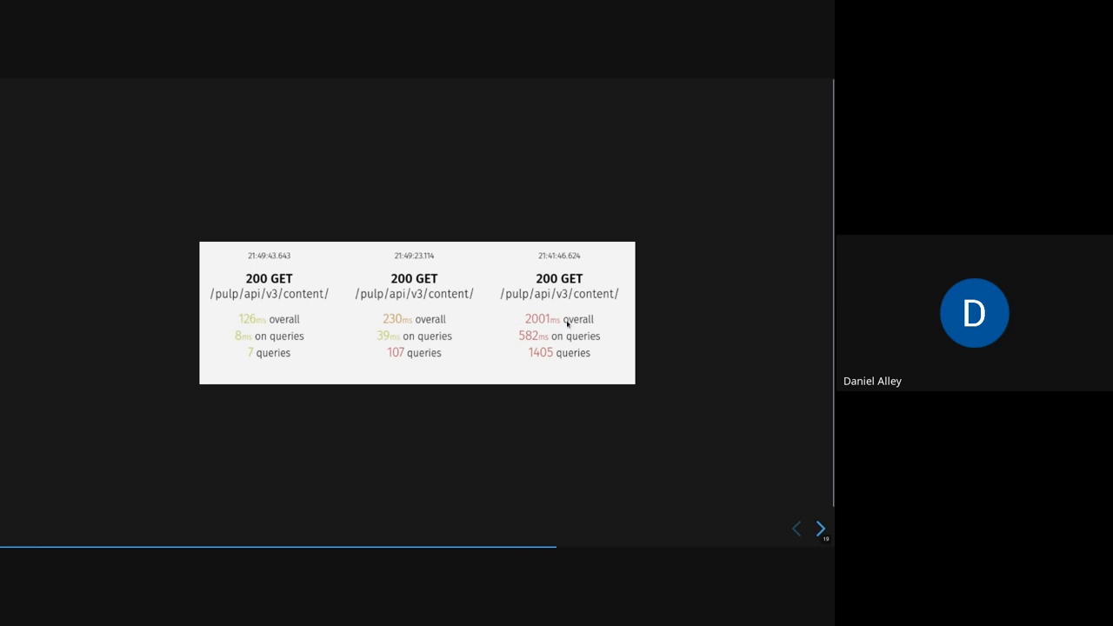
mouse_move(718, 355)
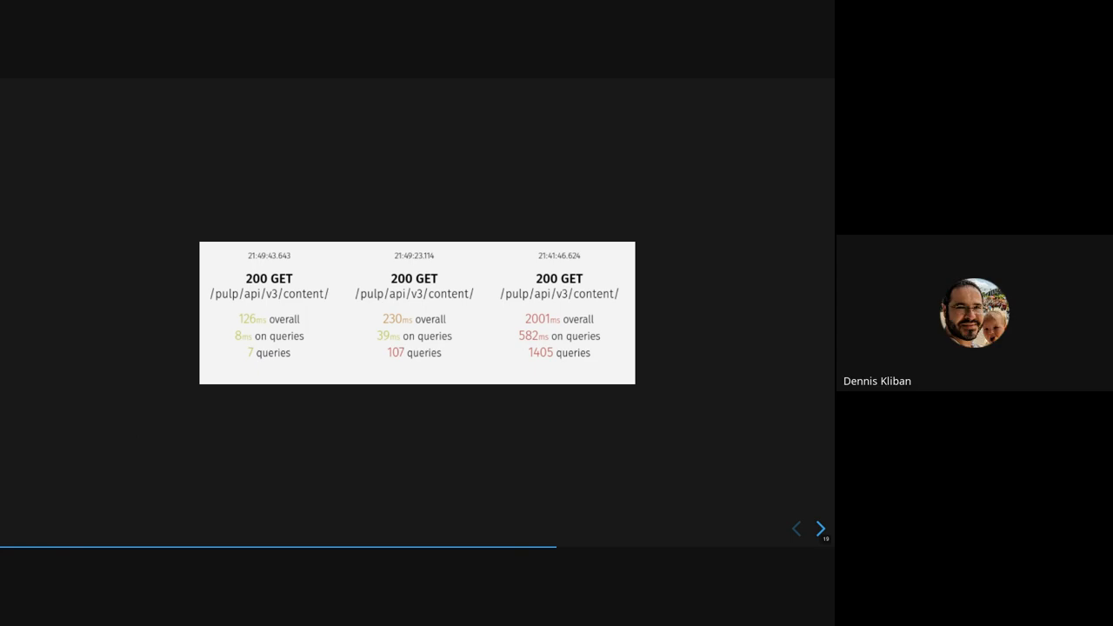
Step: Advance to the SQL Query profiler screenshot with its SELECT statement and Python traceback
left_click(821, 528)
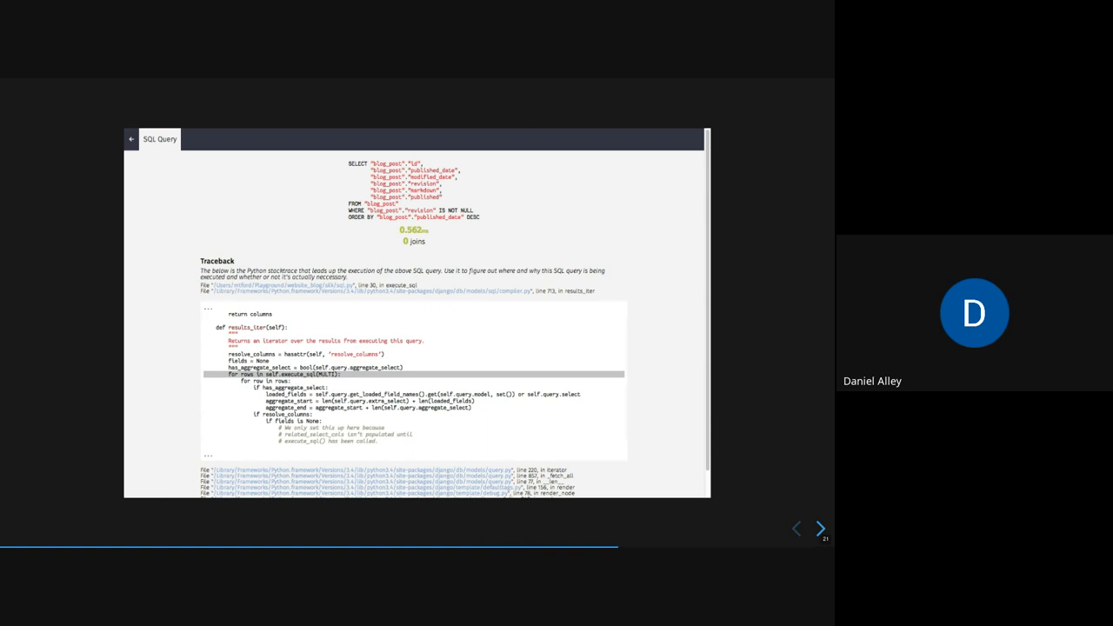
Step: Advance to the Silk profile of the slow do_something_long view with its source and graph
left_click(821, 528)
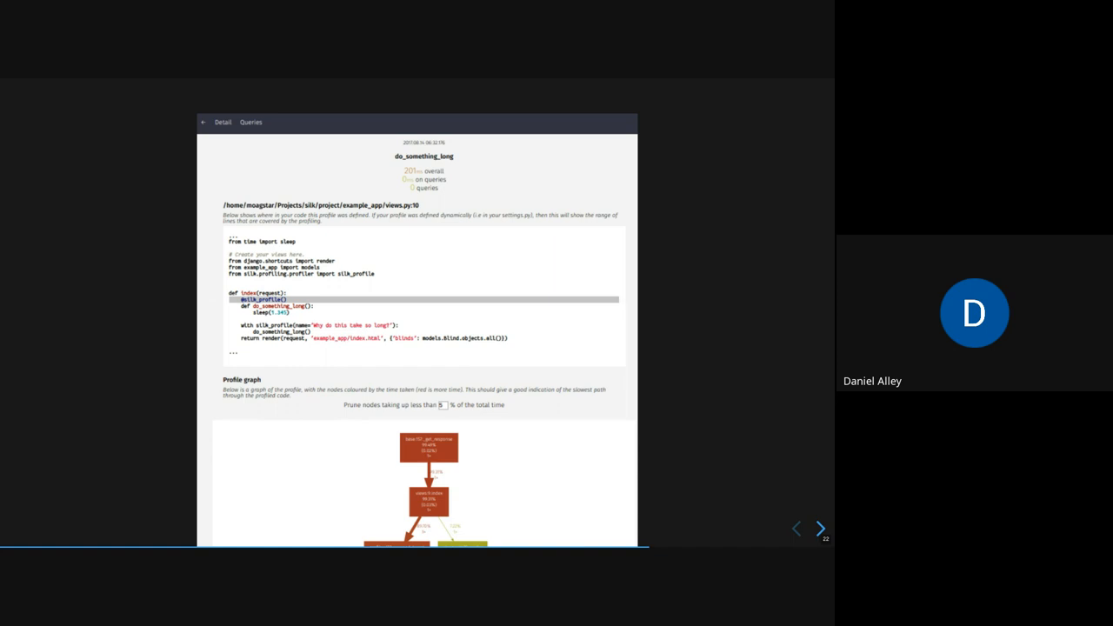
Step: Go back to the SQL Query screenshot with the SELECT statement and Python traceback
left_click(796, 529)
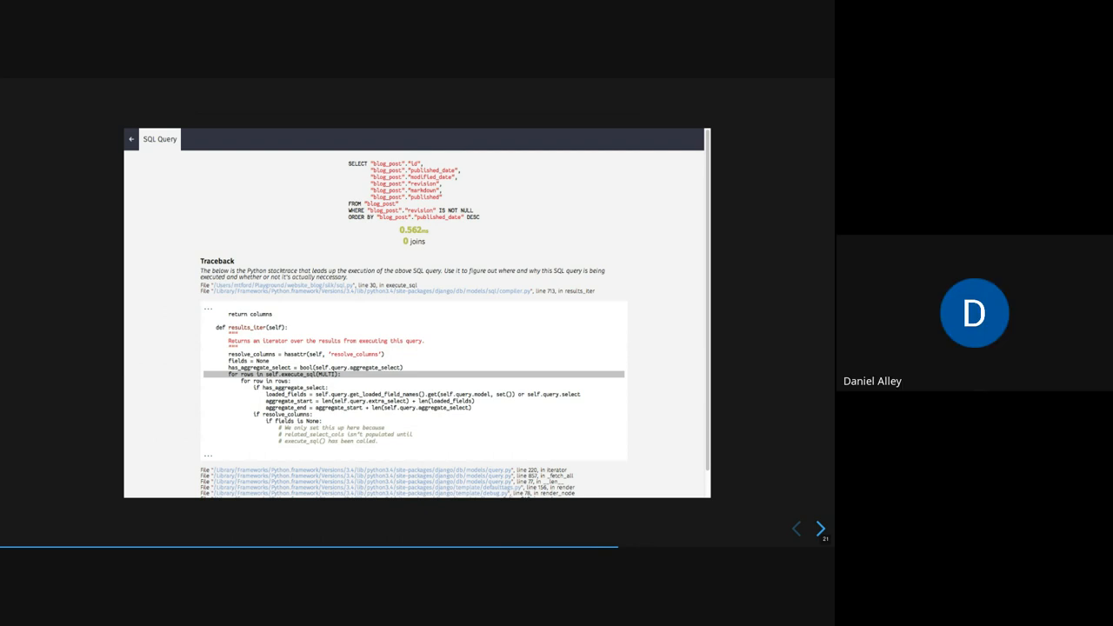
left_click(820, 529)
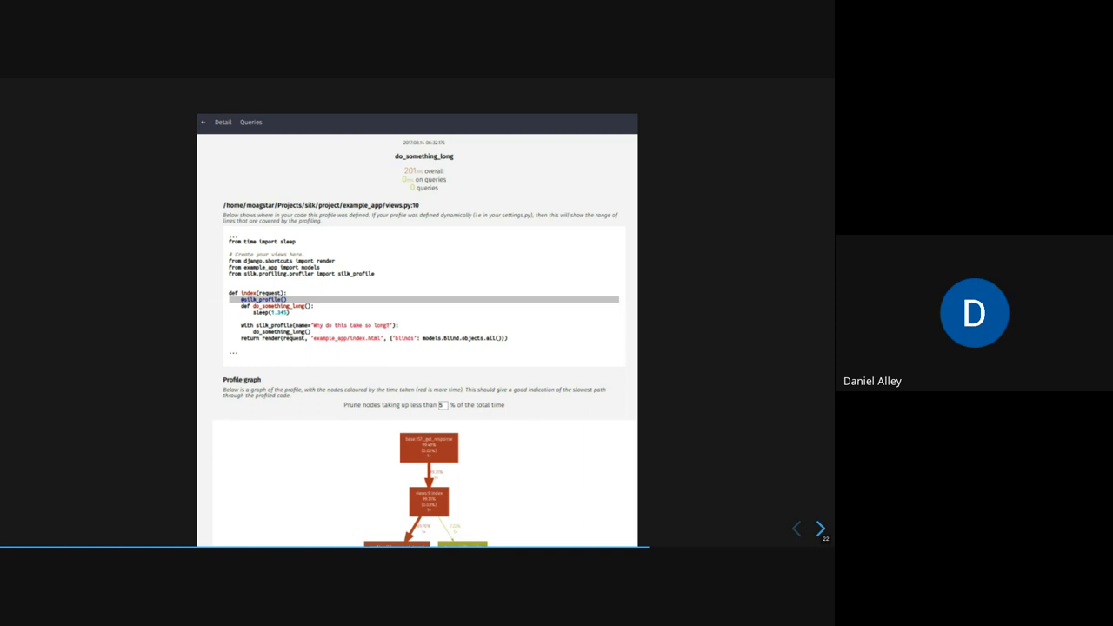
mouse_move(231, 300)
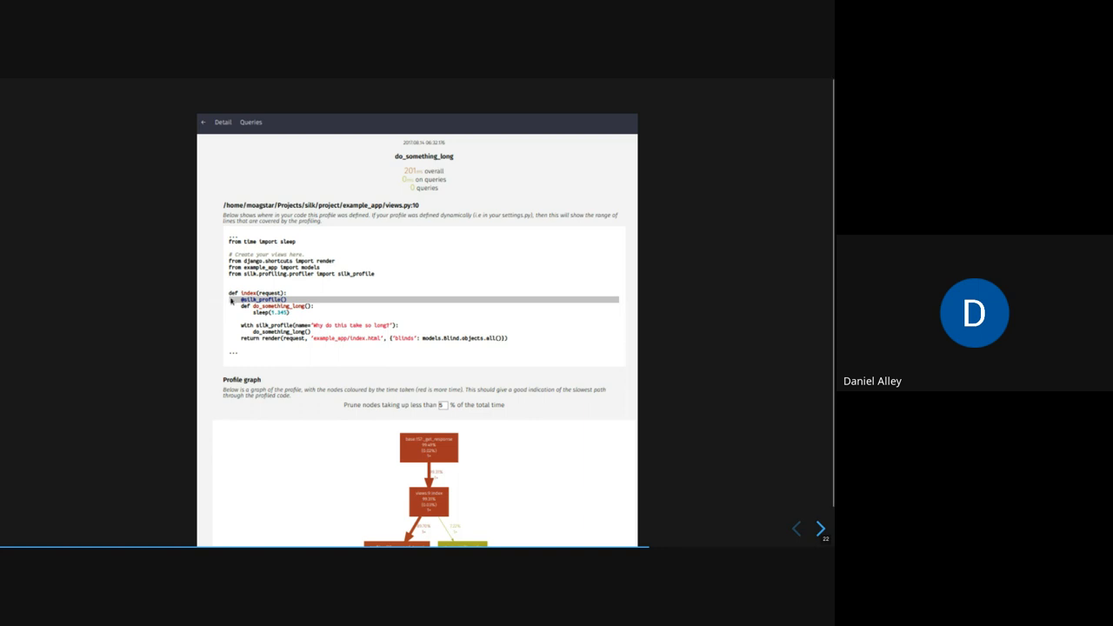
mouse_move(507, 429)
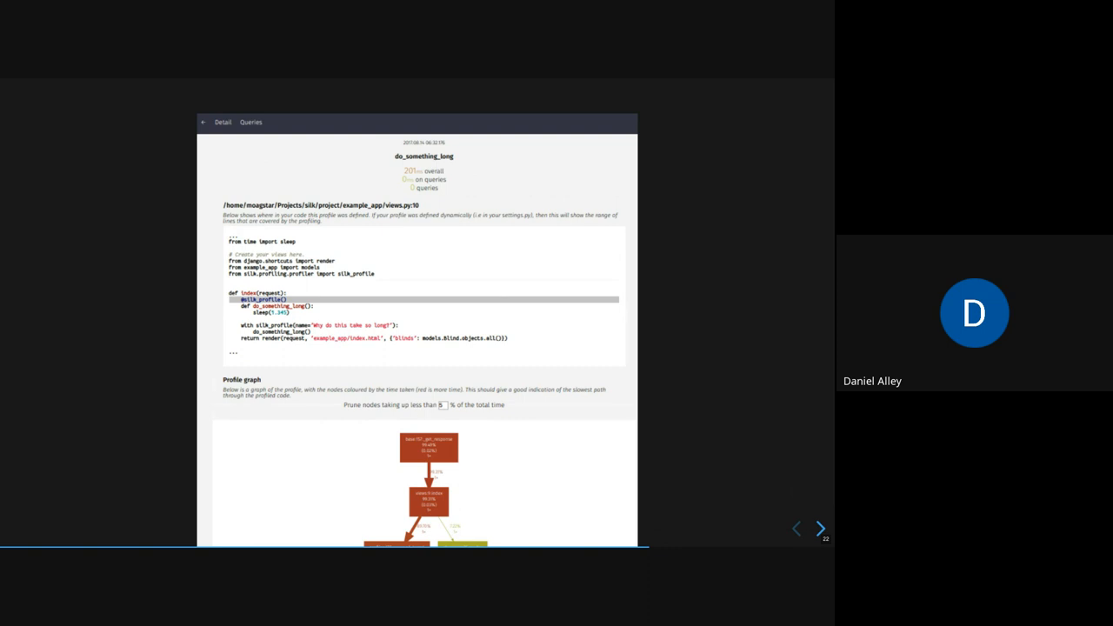
mouse_move(459, 372)
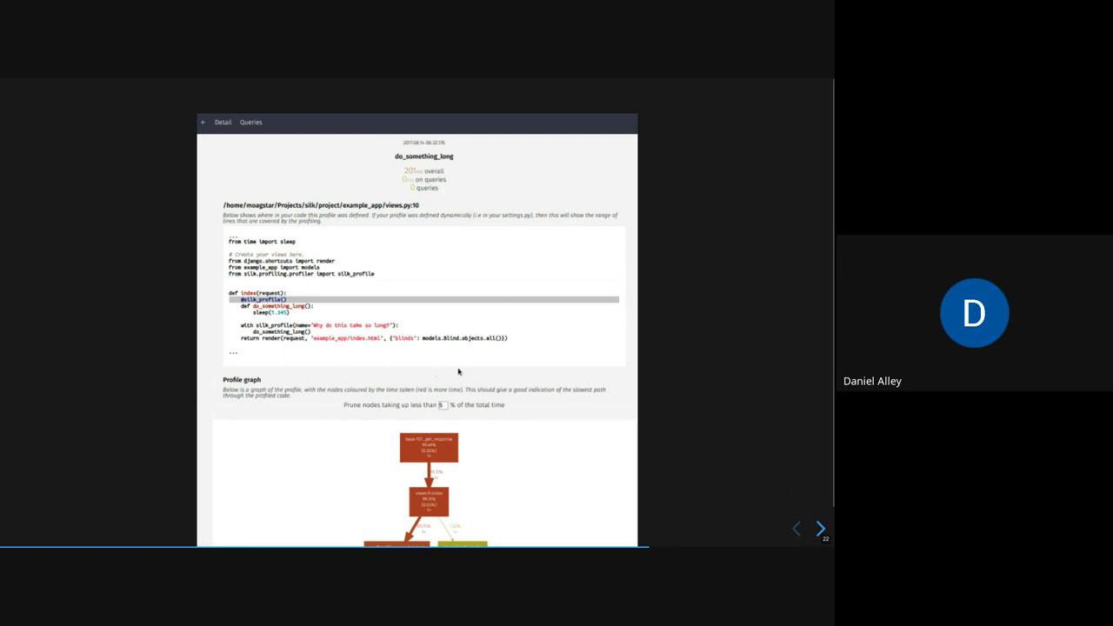
Step: Advance to the slide announcing PyInstrument behind the TASK_DIAGNOSTICS flag
left_click(820, 528)
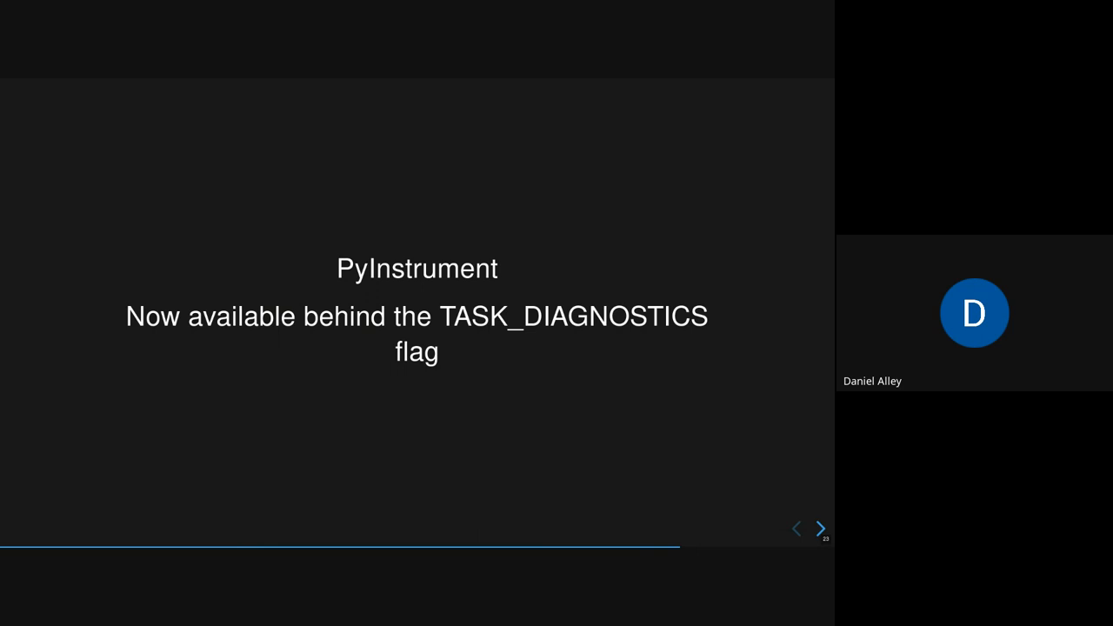
left_click(821, 528)
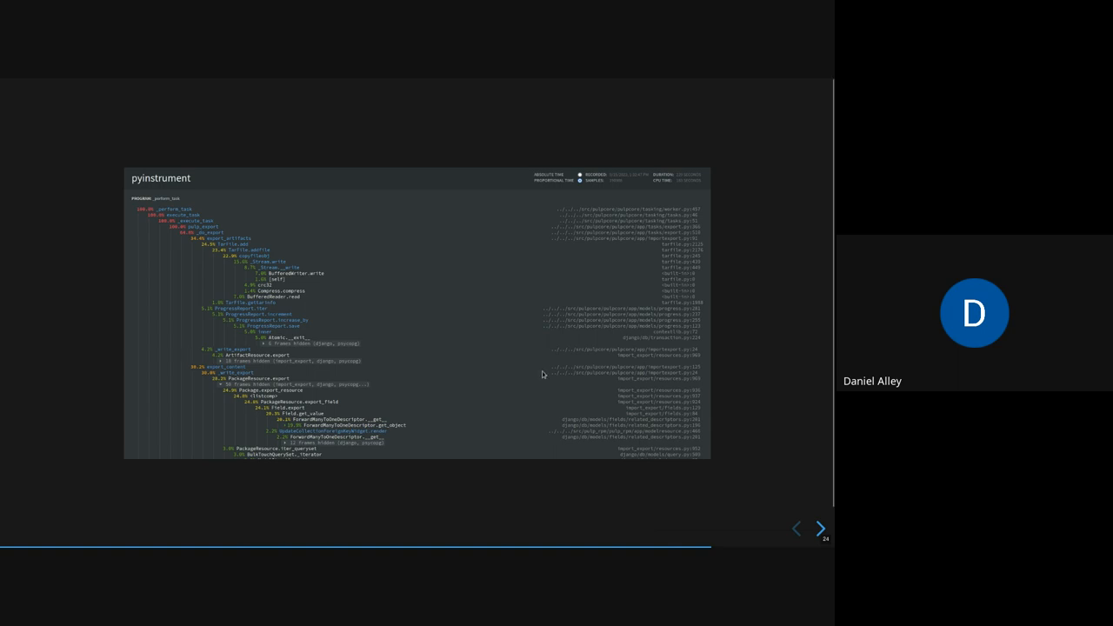
mouse_move(198, 229)
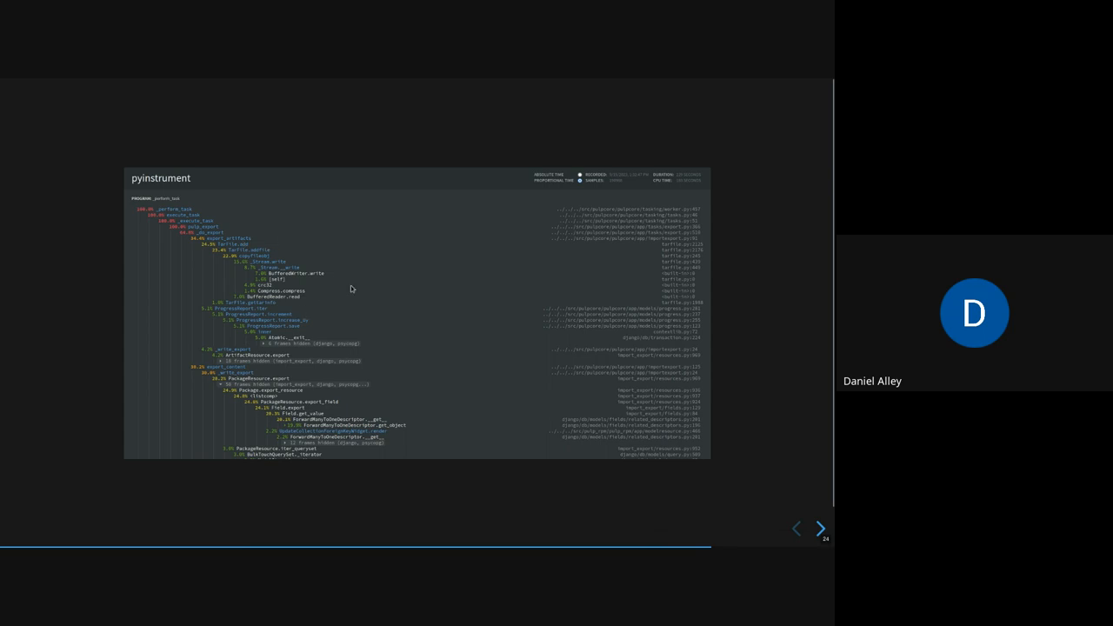
mouse_move(382, 442)
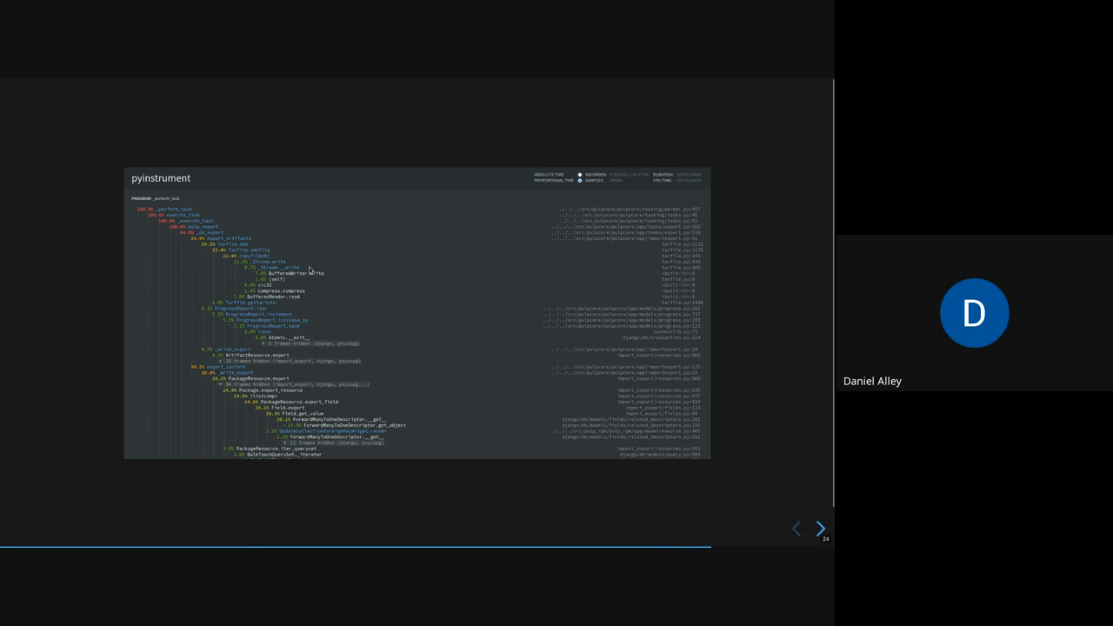
mouse_move(242, 393)
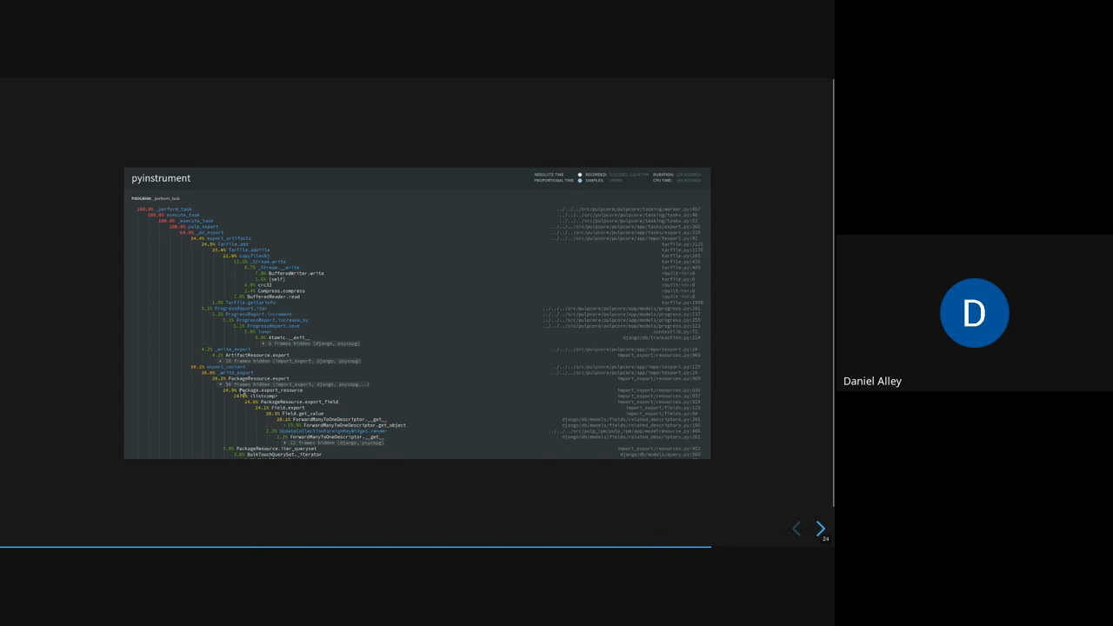
mouse_move(330, 247)
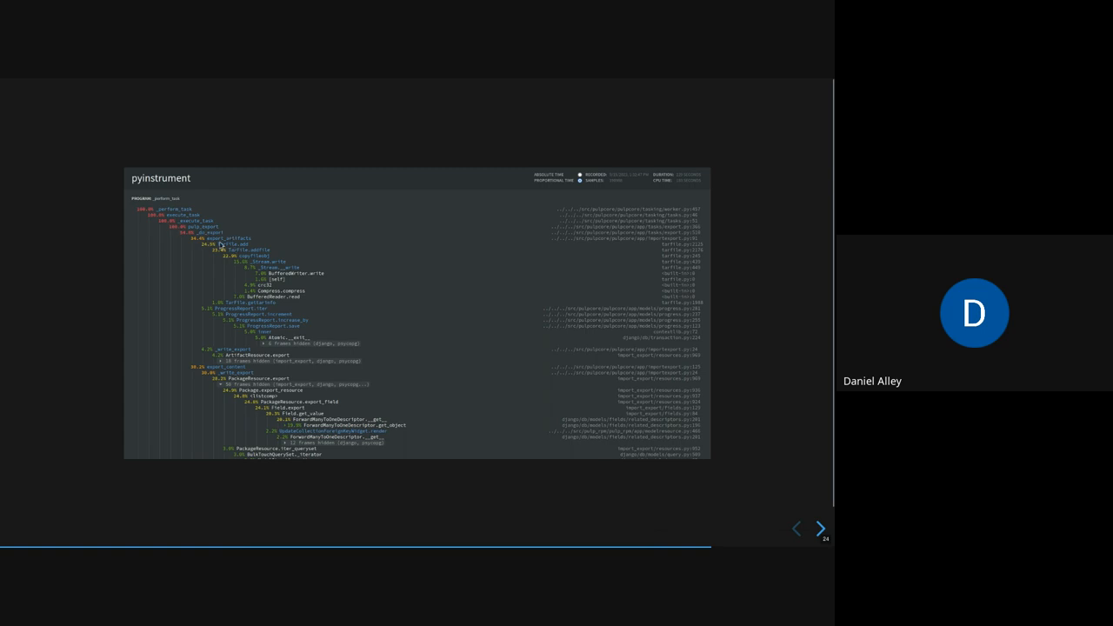
mouse_move(235, 242)
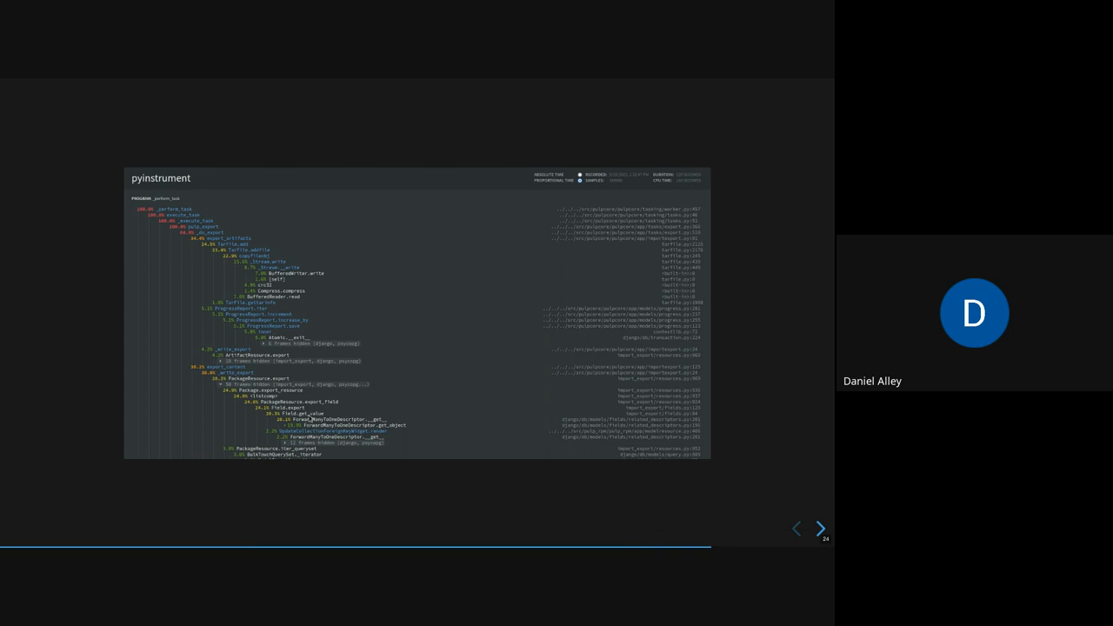
left_click(797, 528)
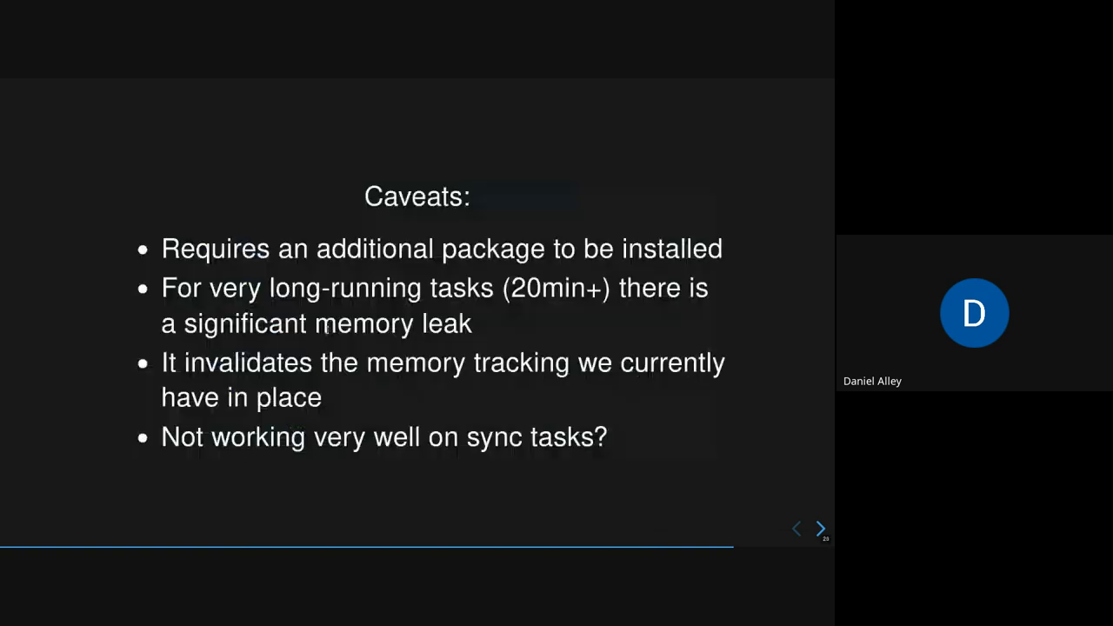
left_click(821, 528)
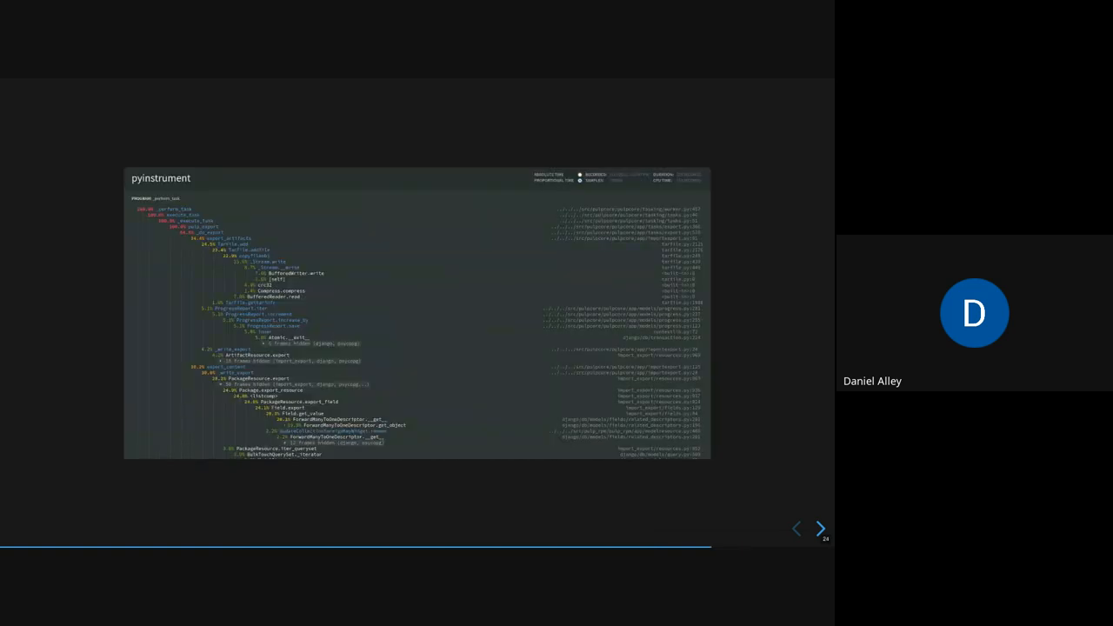
Step: Advance to the Caveats slide: extra package, memory leak, memory tracking, sync tasks
left_click(821, 529)
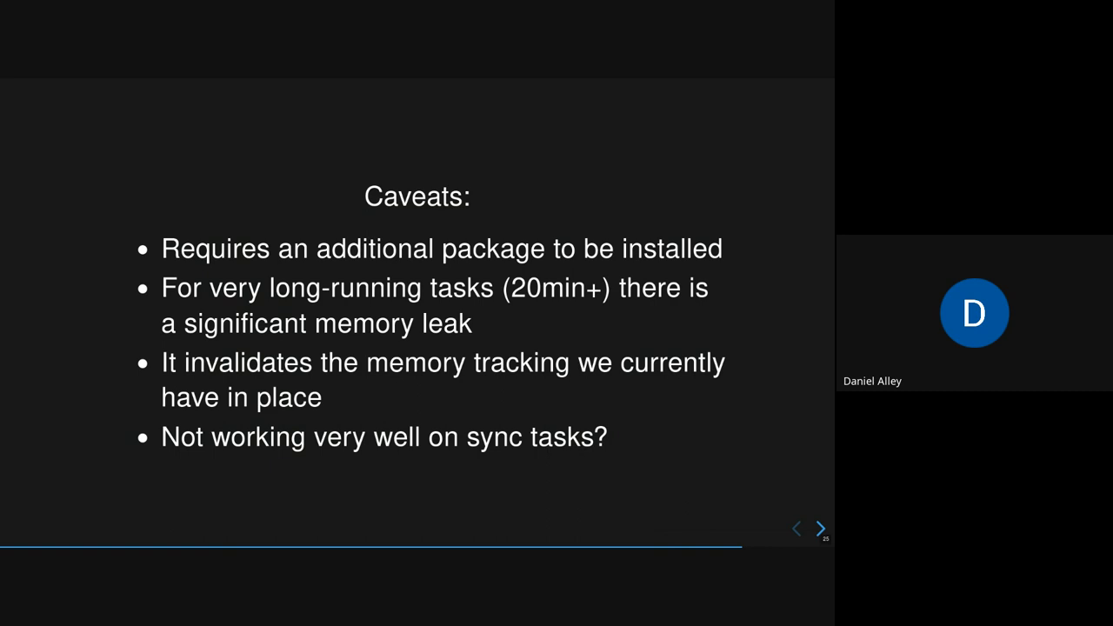
Step: Advance to the PySpy slide describing a sampling profiler that snapshots the call stack
left_click(821, 529)
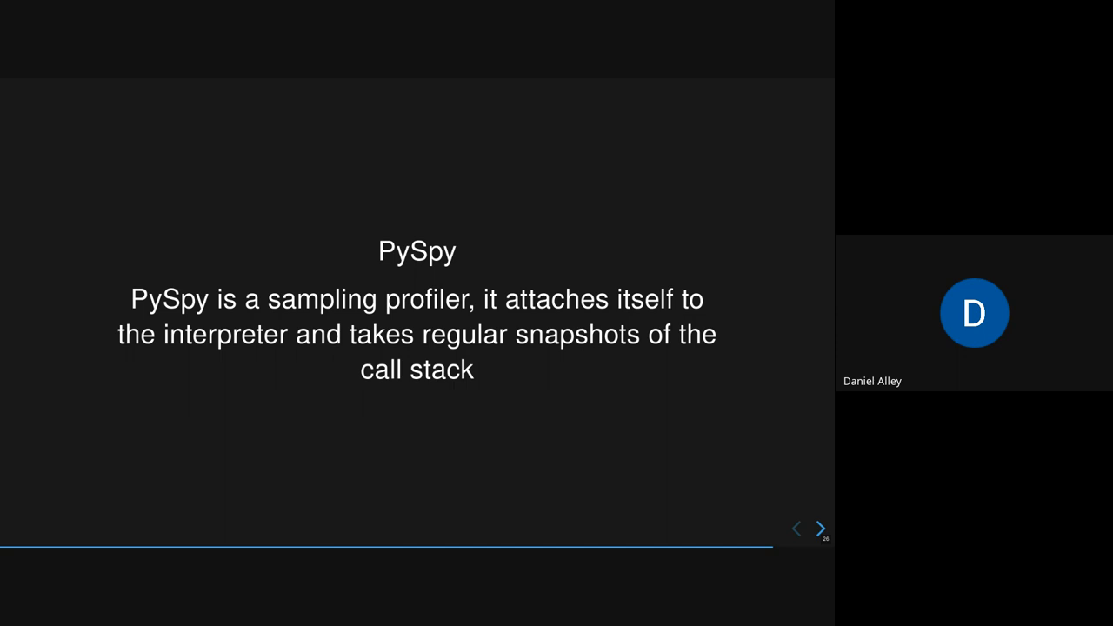
left_click(819, 528)
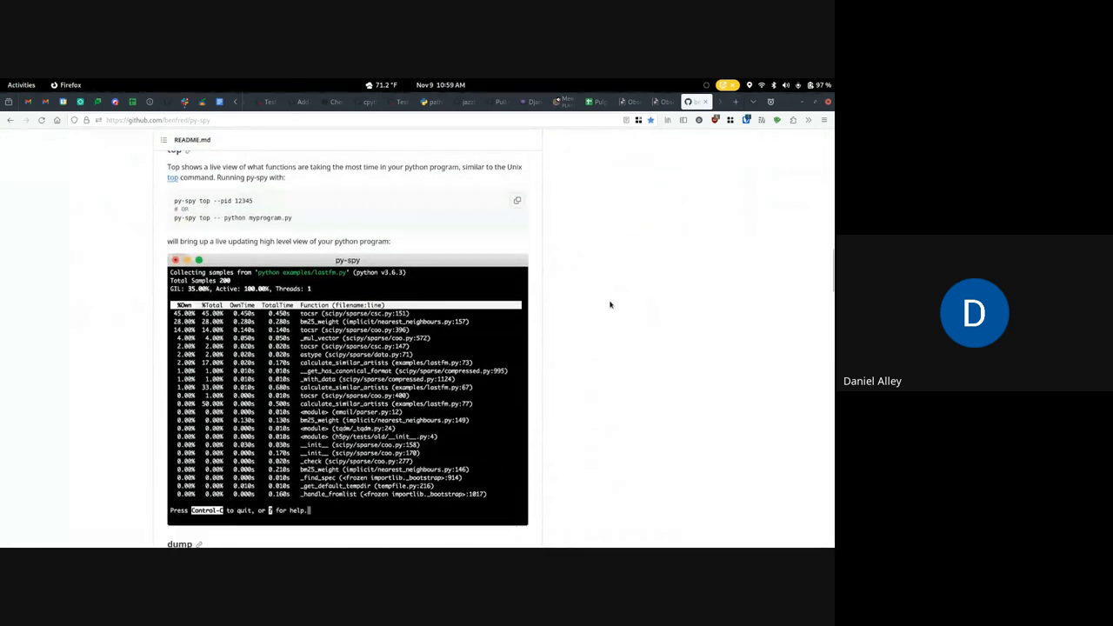
Step: Scroll the py-spy README down to the dump section with its sample thread call-stack output
scroll("down", 3)
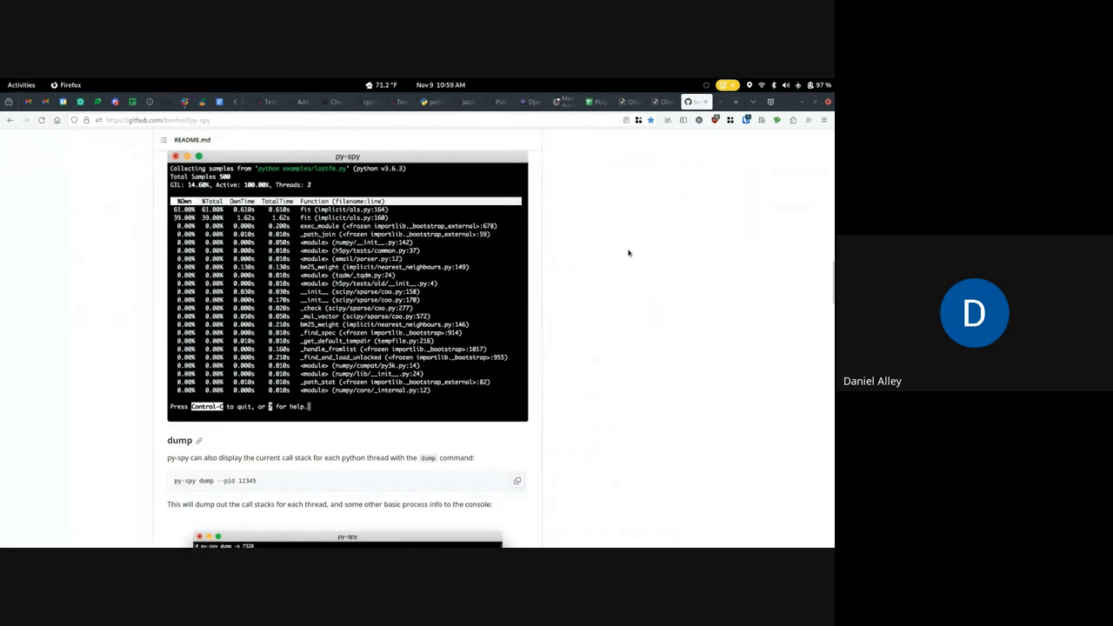
scroll("down", 3)
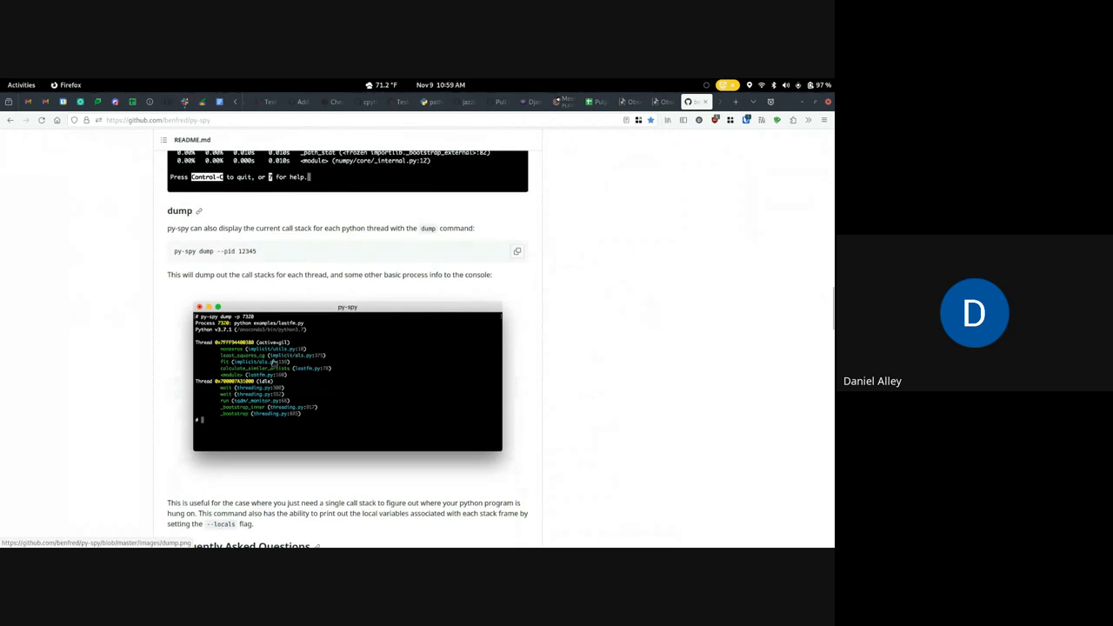